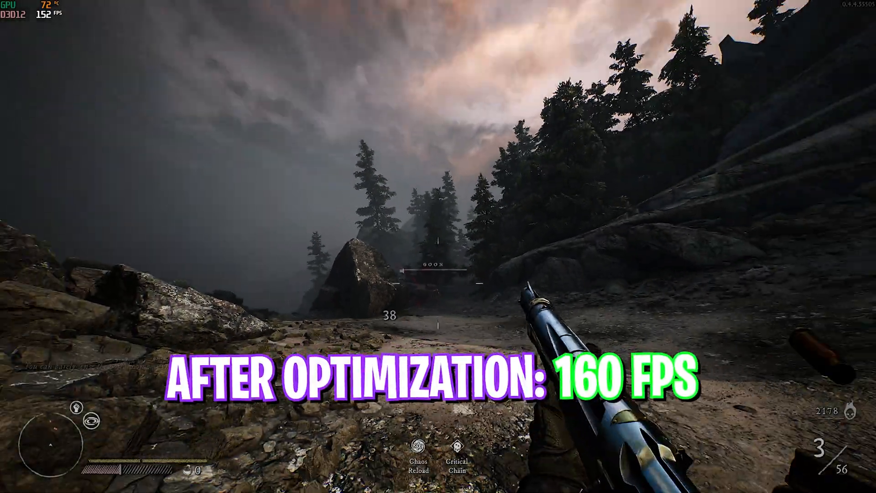
Step: Let the Witchfire clip showing 160 FPS finish, then bring up Windows Settings Home
{"action": "left_click", "coordinate": [435, 274]}
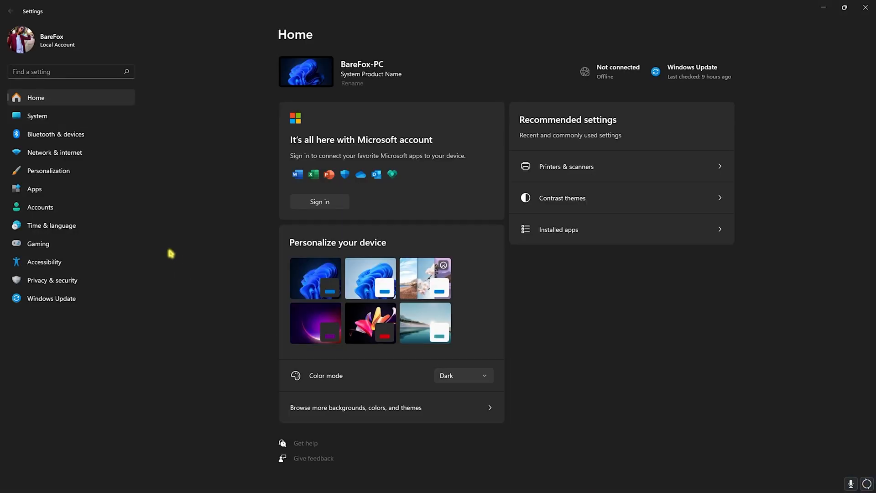
Step: Confirm GPU scheduling and windowed game optimizations are On, then return to Graphics
{"action": "left_click", "coordinate": [38, 243]}
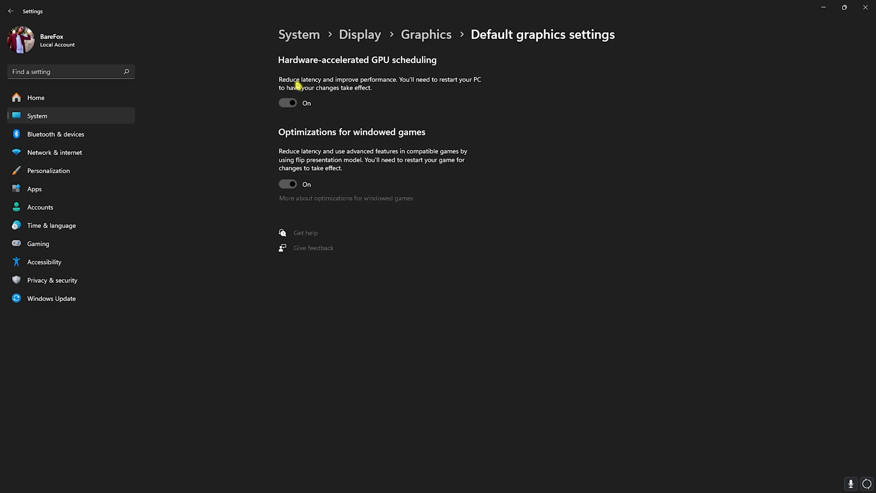
{"action": "left_click", "coordinate": [426, 34]}
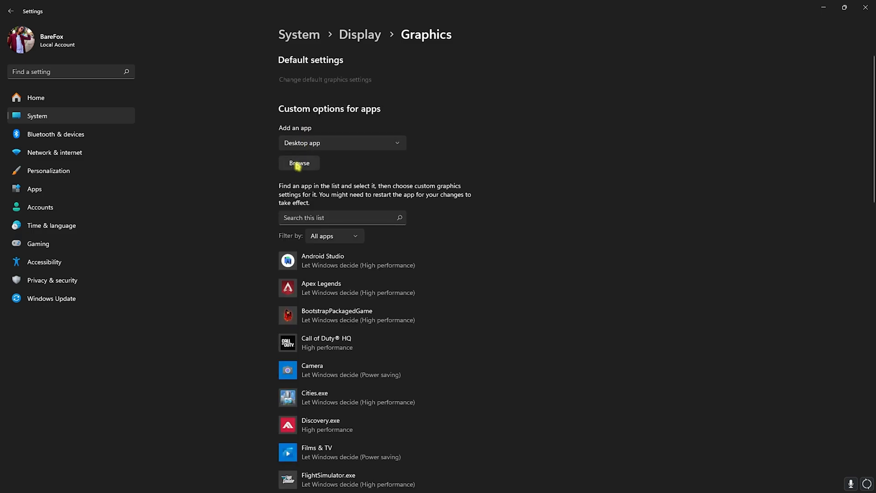
Step: Add Witchfire.exe to the graphics list and set it to High performance
{"action": "left_click", "coordinate": [299, 162]}
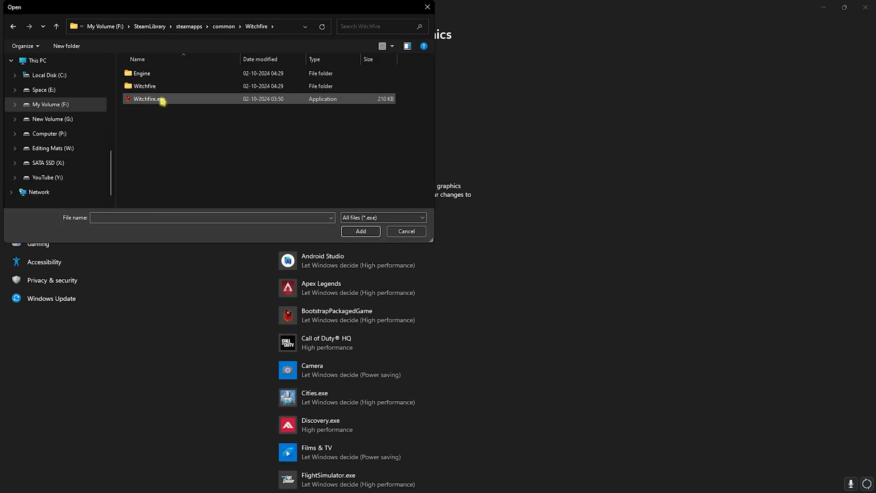
{"action": "left_click", "coordinate": [406, 231]}
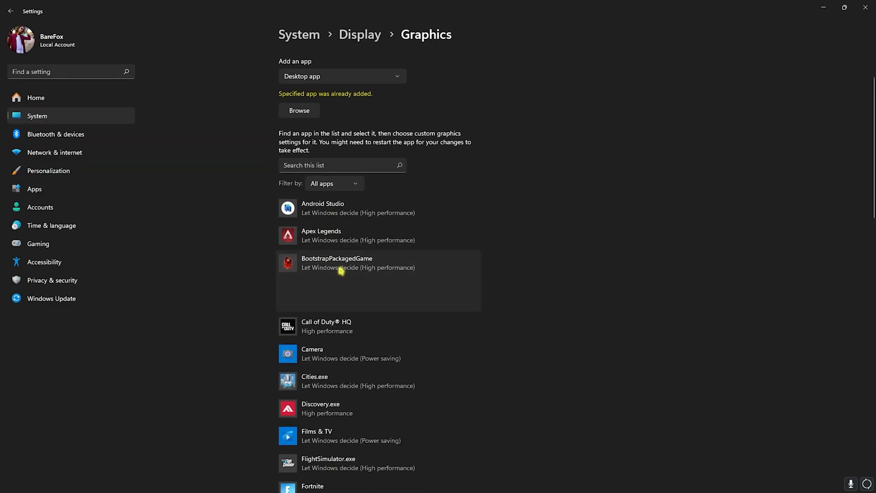
{"action": "left_click", "coordinate": [337, 262]}
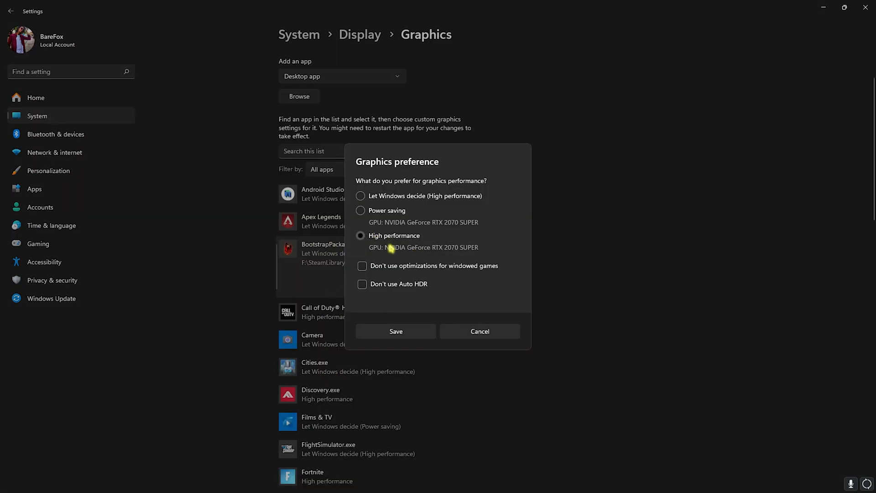
{"action": "left_click", "coordinate": [396, 331]}
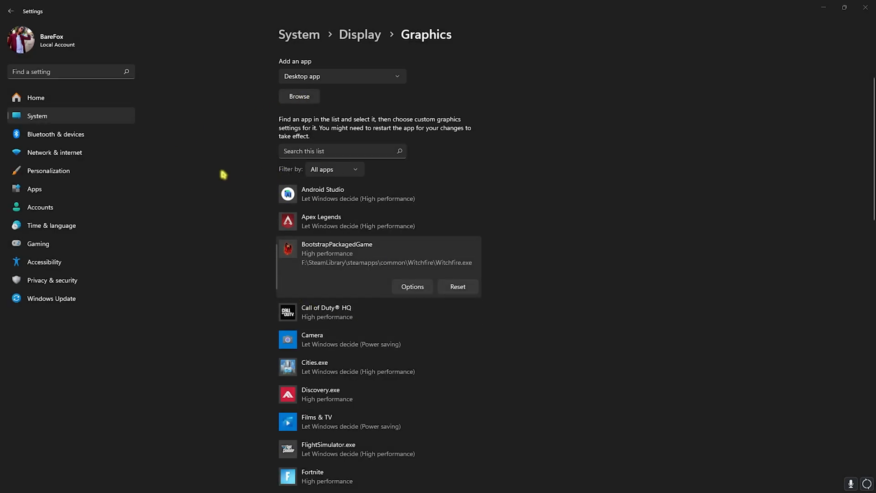
Step: Add Witchfire-Win64-Shipping.exe with High performance graphics, then go to Windows Update
{"action": "left_click", "coordinate": [298, 97]}
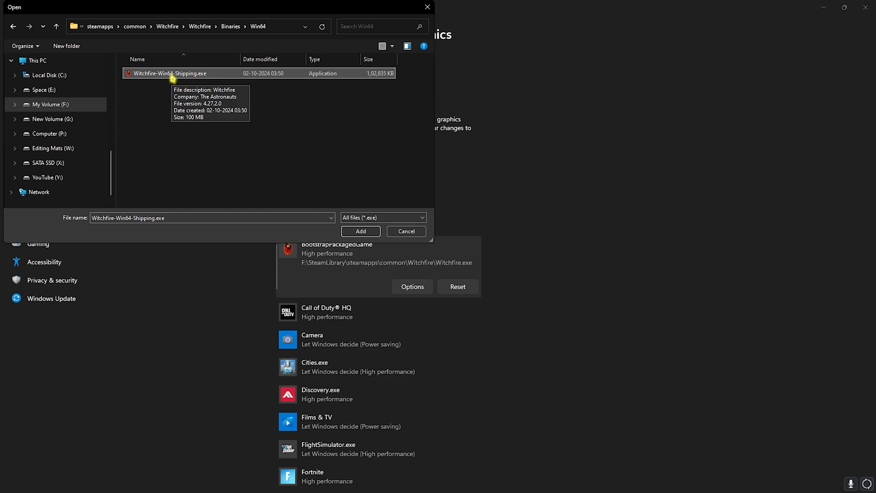
{"action": "left_click", "coordinate": [361, 231]}
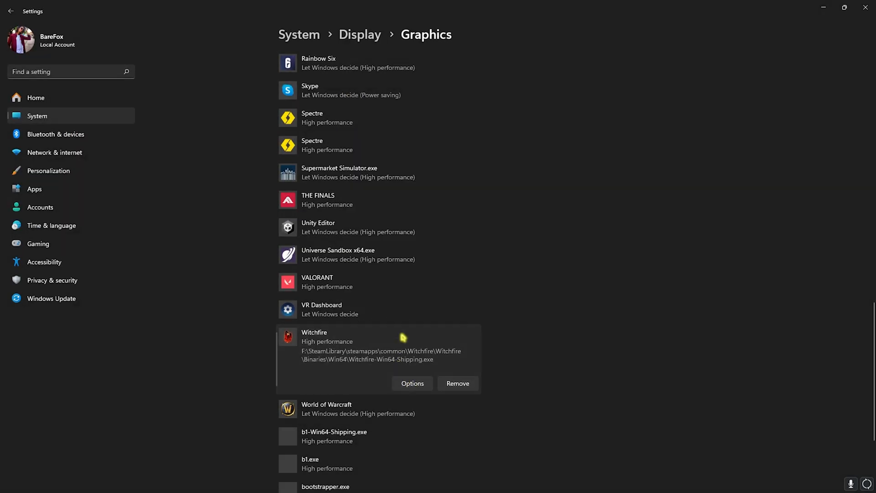
{"action": "left_click", "coordinate": [51, 299]}
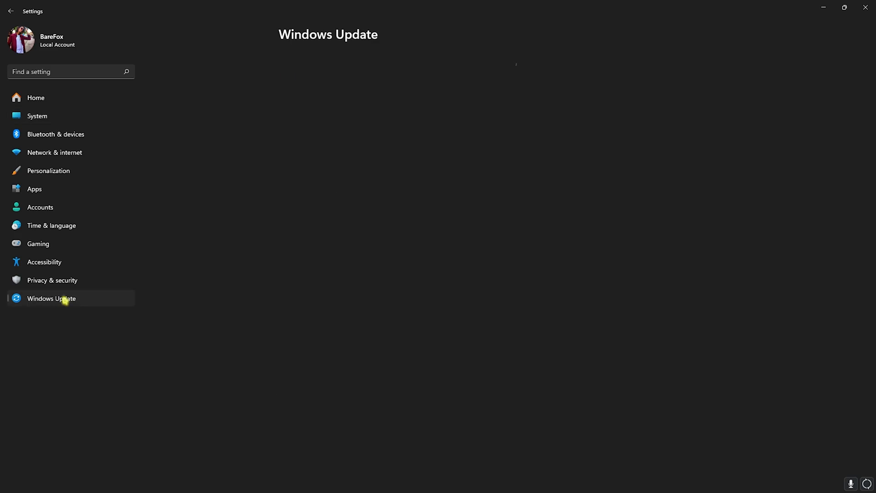
{"action": "left_click", "coordinate": [63, 299]}
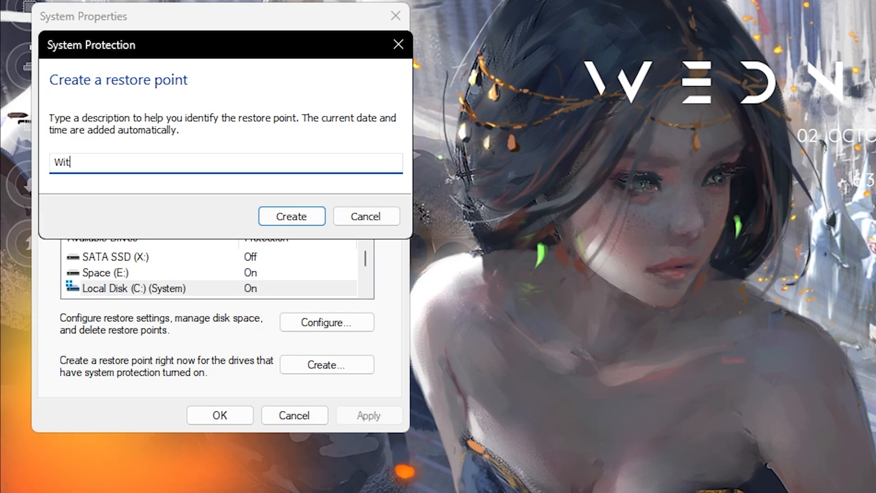
Step: Create the described restore point and dismiss the success message
{"action": "left_click", "coordinate": [292, 216]}
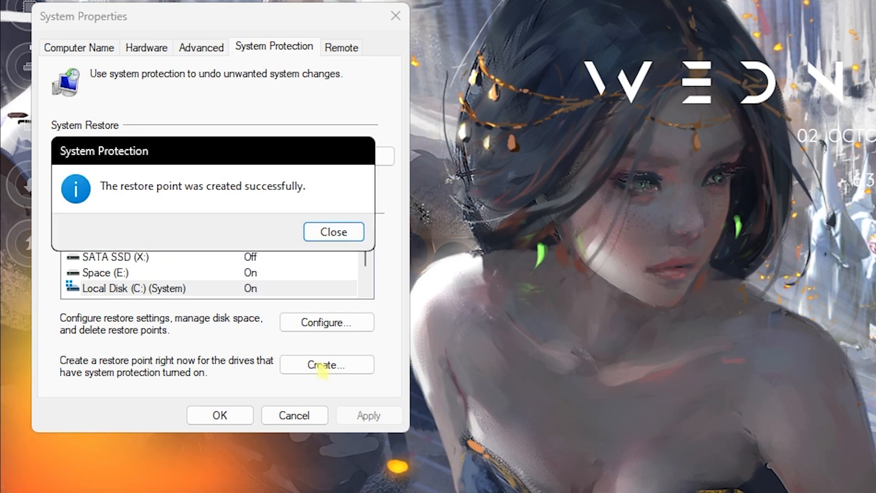
{"action": "left_click", "coordinate": [334, 232]}
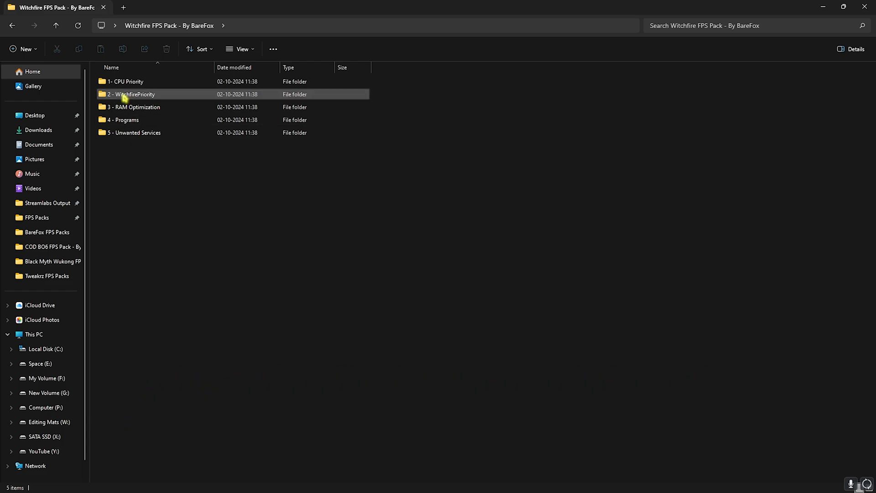
Step: Browse the pack's 1- CPU Priority INTEL folder, then open 2 - WitchfirePriority
{"action": "double_click", "coordinate": [125, 81]}
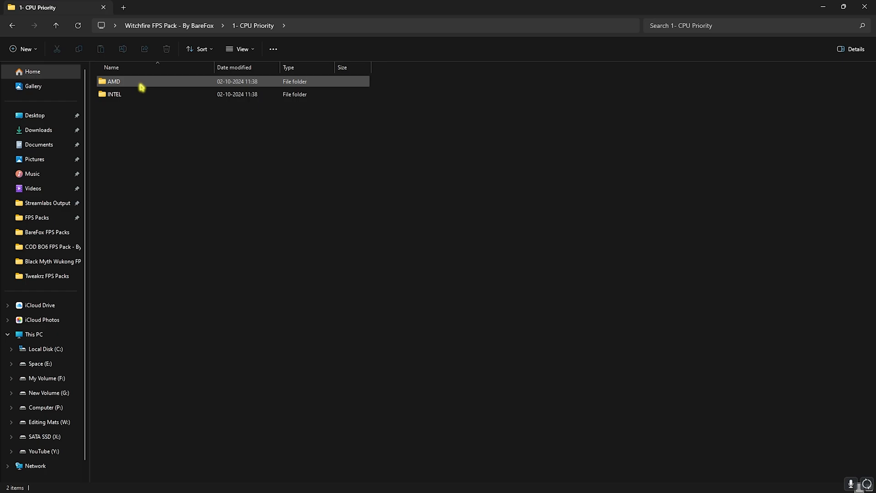
{"action": "double_click", "coordinate": [114, 81]}
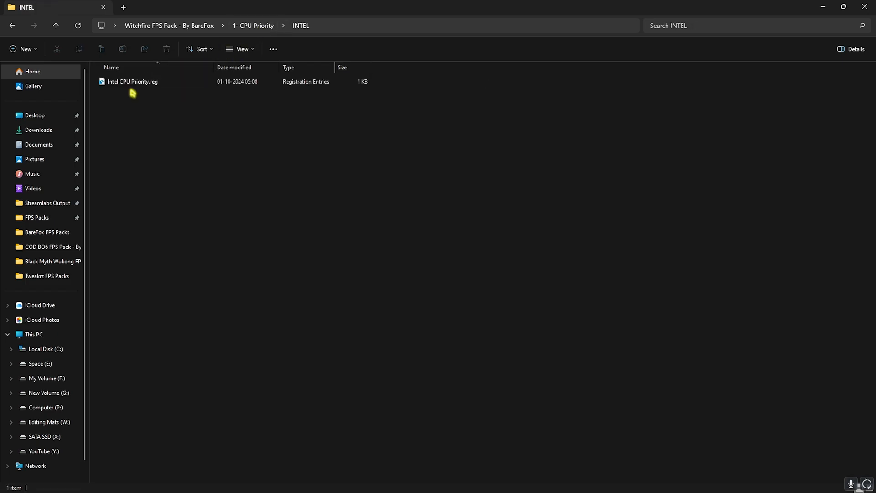
{"action": "mouse_move", "coordinate": [131, 87]}
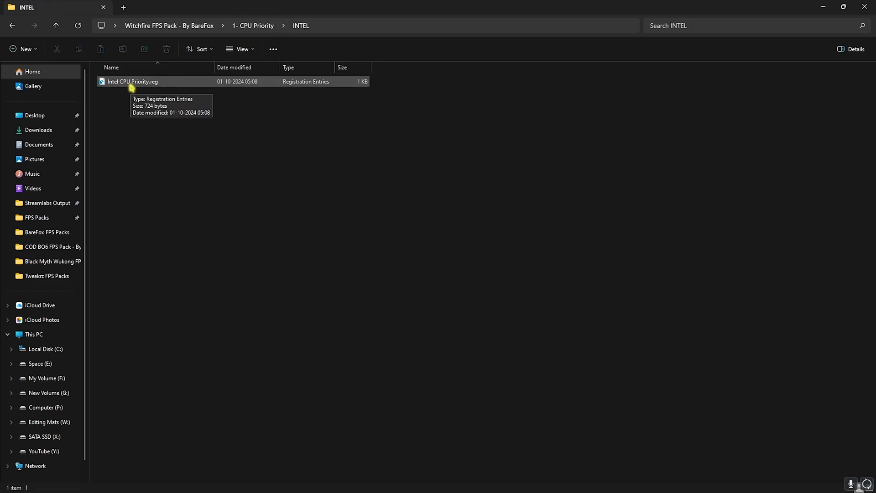
{"action": "left_click", "coordinate": [172, 26]}
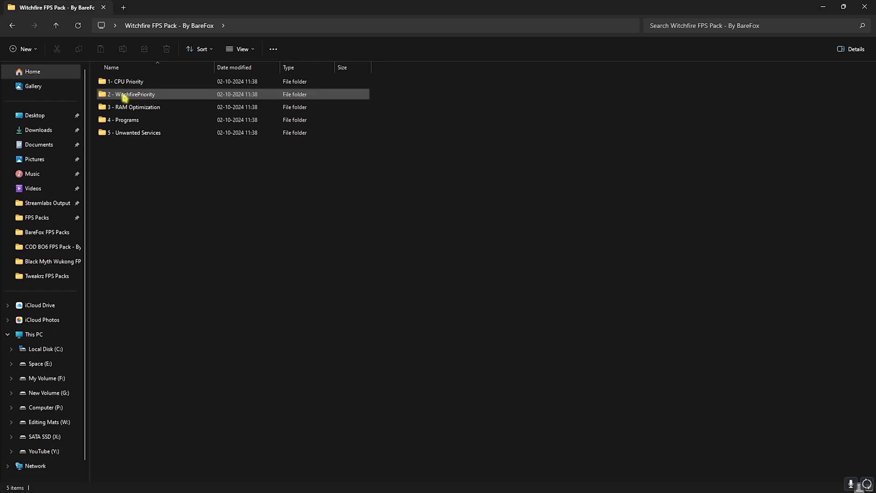
{"action": "double_click", "coordinate": [132, 94]}
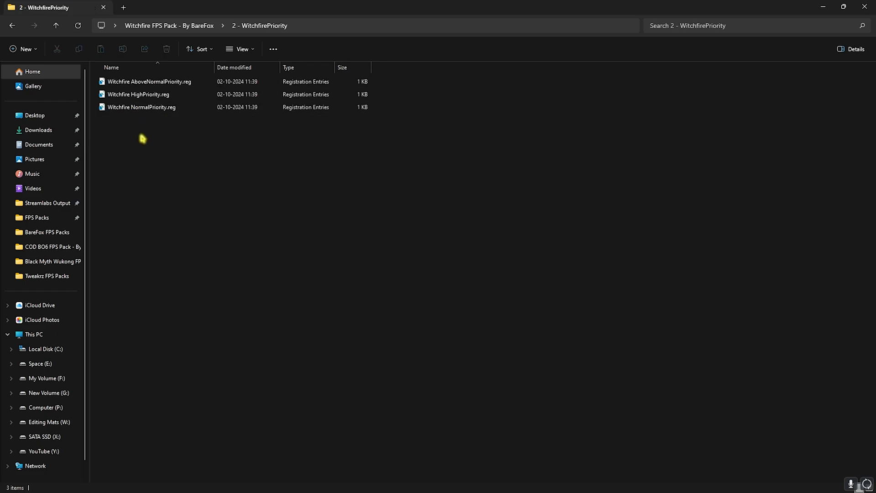
{"action": "mouse_move", "coordinate": [156, 159]}
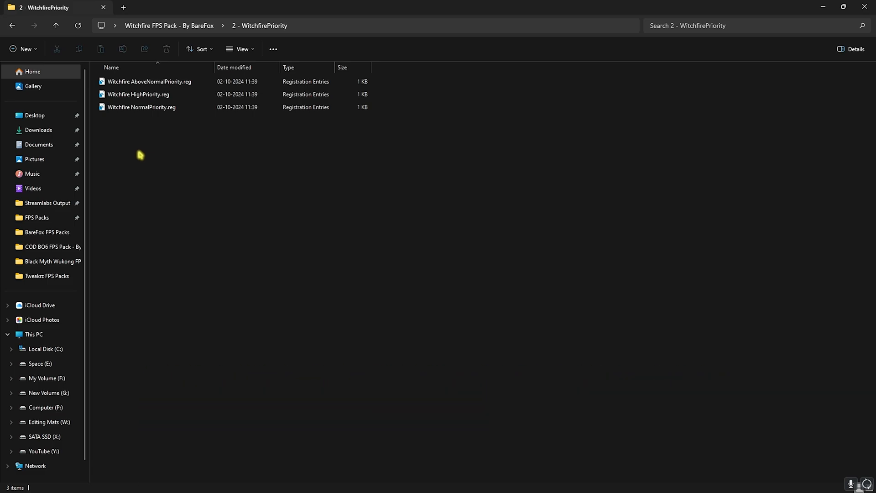
{"action": "mouse_move", "coordinate": [144, 126]}
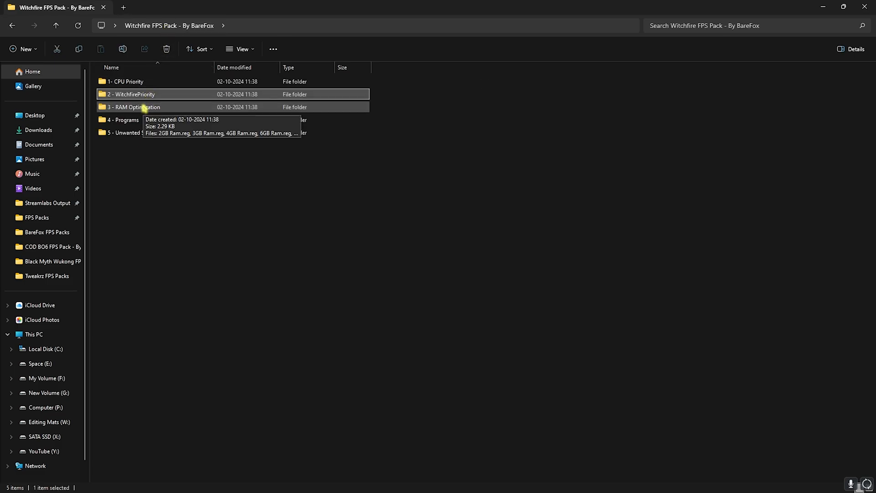
Step: Open the RAM Optimization folder and pick the 32GB Ram.reg tweak
{"action": "double_click", "coordinate": [137, 107]}
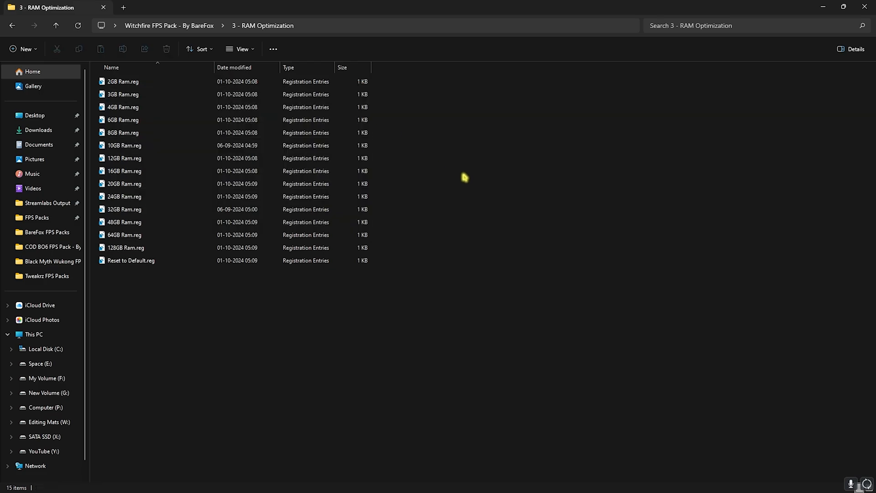
{"action": "left_click", "coordinate": [124, 209]}
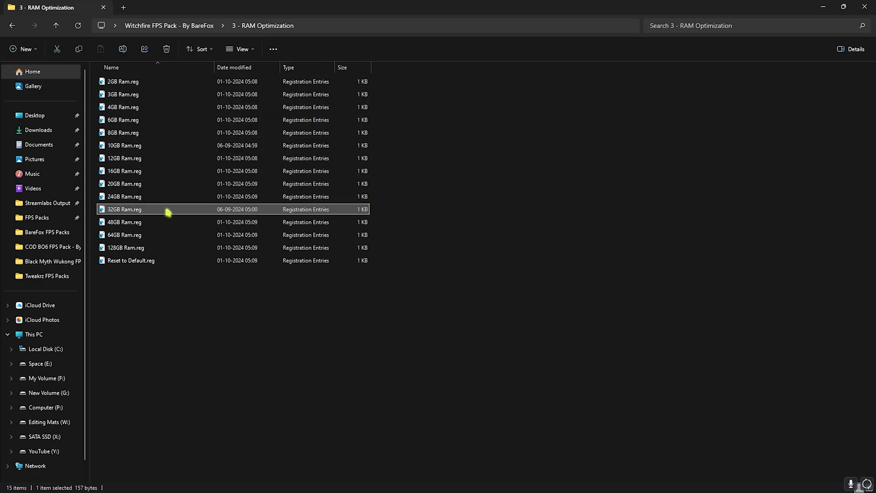
{"action": "mouse_move", "coordinate": [132, 216]}
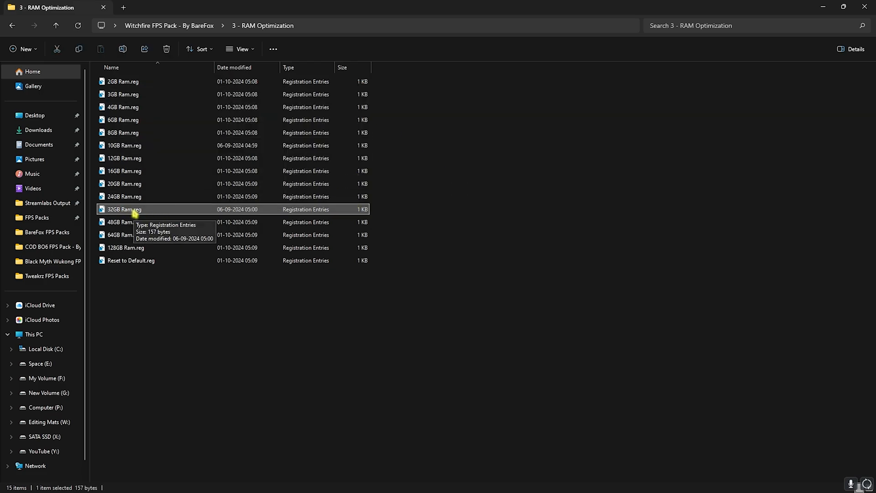
{"action": "mouse_move", "coordinate": [123, 222]}
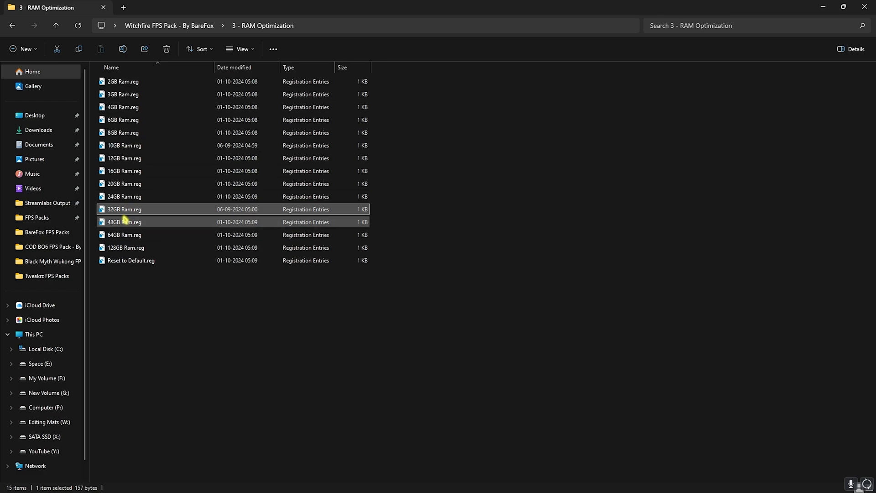
{"action": "left_click", "coordinate": [137, 260]}
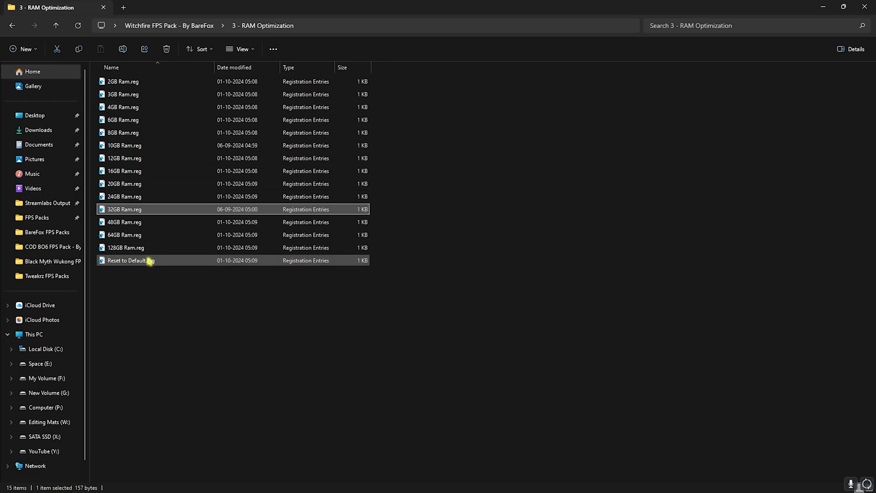
Step: Open 4 - Programs and run the Clean Temporary Files script
{"action": "left_click", "coordinate": [7, 25]}
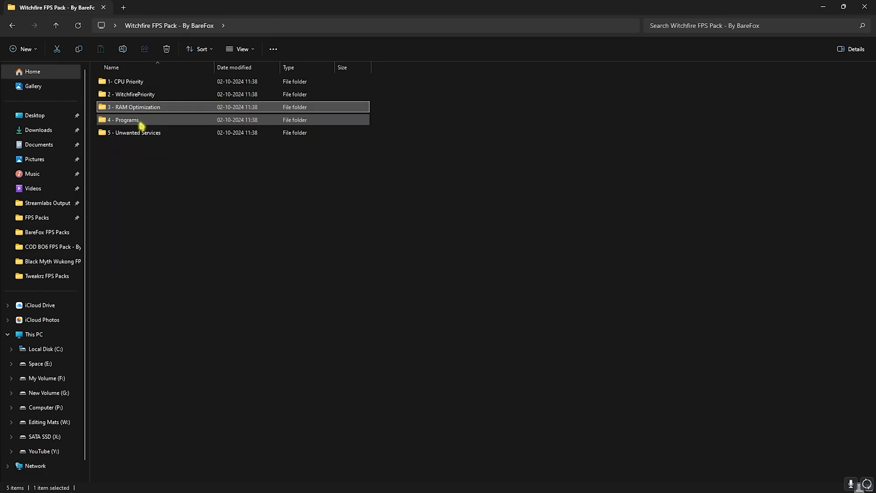
{"action": "double_click", "coordinate": [125, 120]}
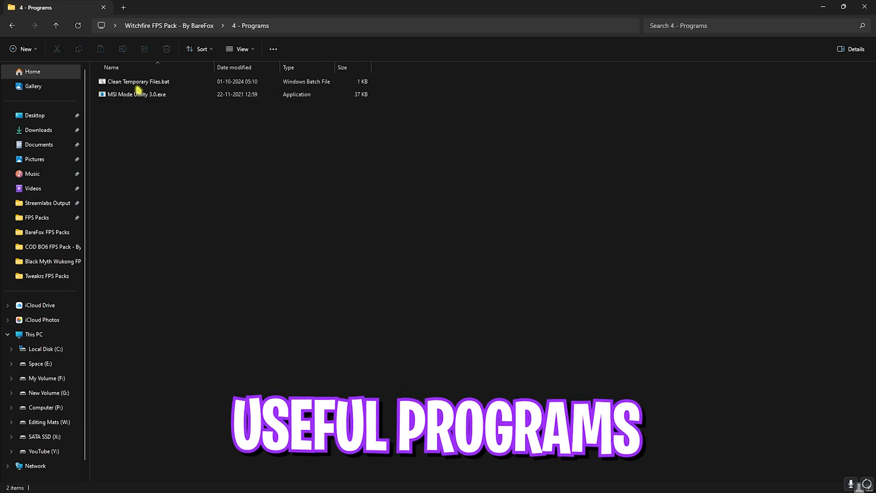
{"action": "right_click", "coordinate": [140, 82]}
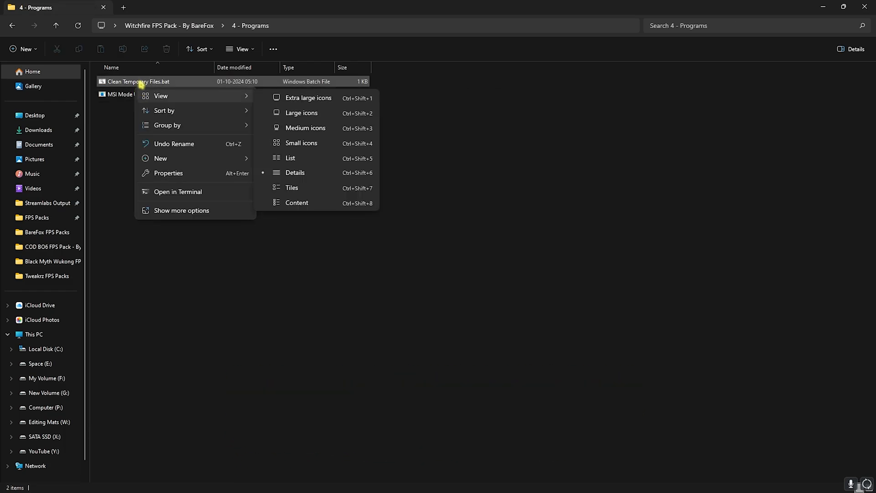
{"action": "double_click", "coordinate": [139, 81]}
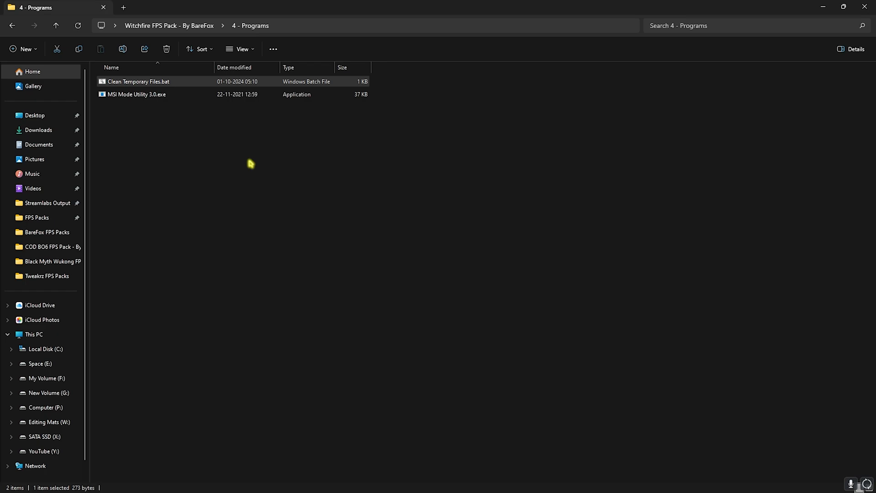
{"action": "mouse_move", "coordinate": [119, 98]}
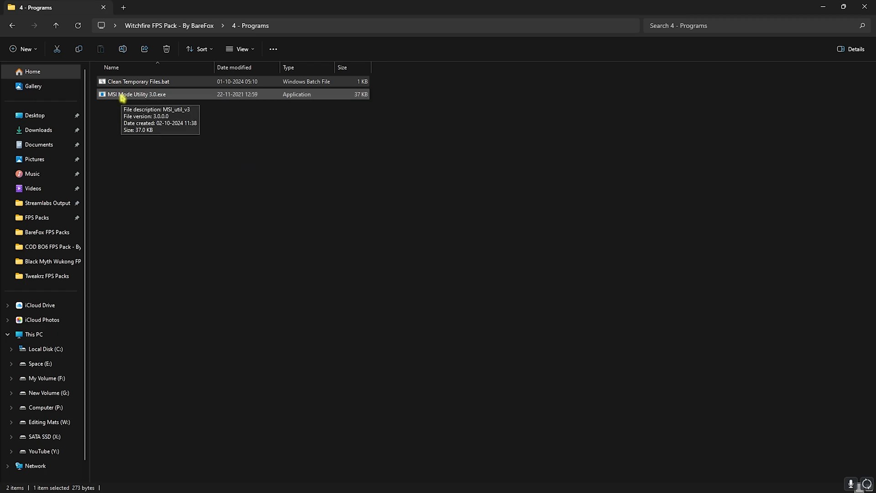
Step: Run MSI Mode Utility as admin, verify RTX 2070 SUPER MSI and High priority, close it
{"action": "right_click", "coordinate": [121, 94]}
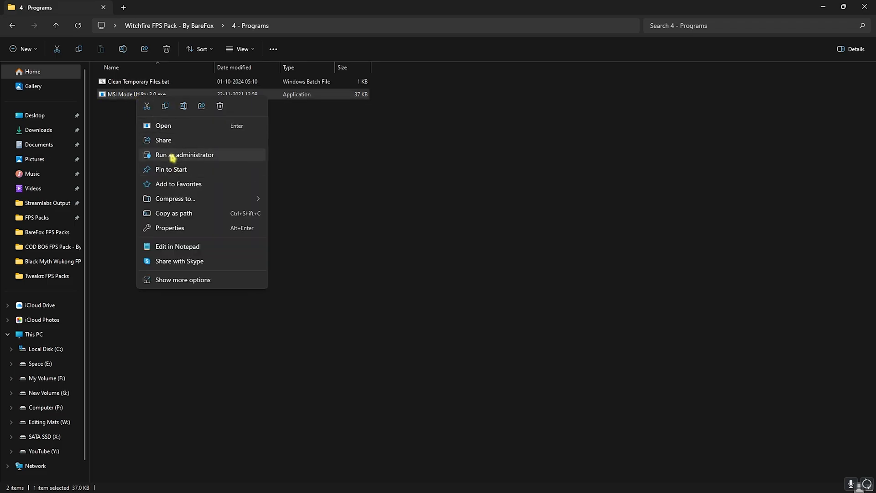
{"action": "left_click", "coordinate": [185, 154]}
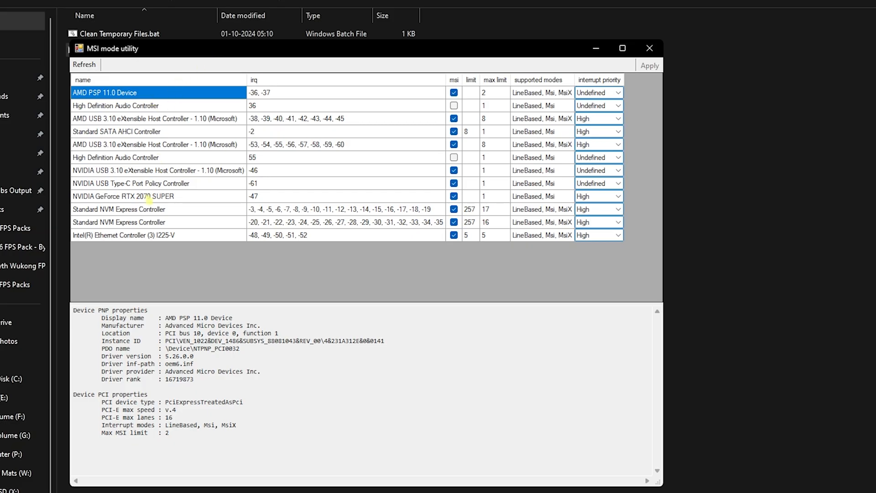
{"action": "left_click", "coordinate": [122, 196]}
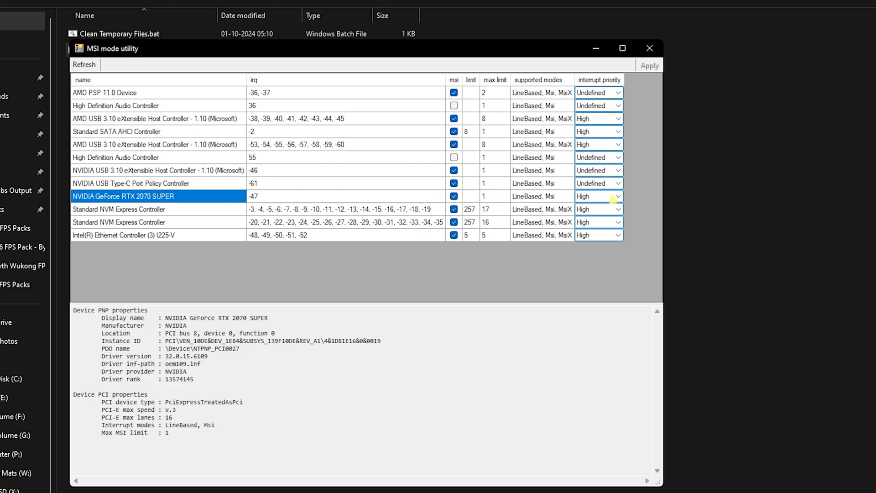
{"action": "mouse_move", "coordinate": [649, 48]}
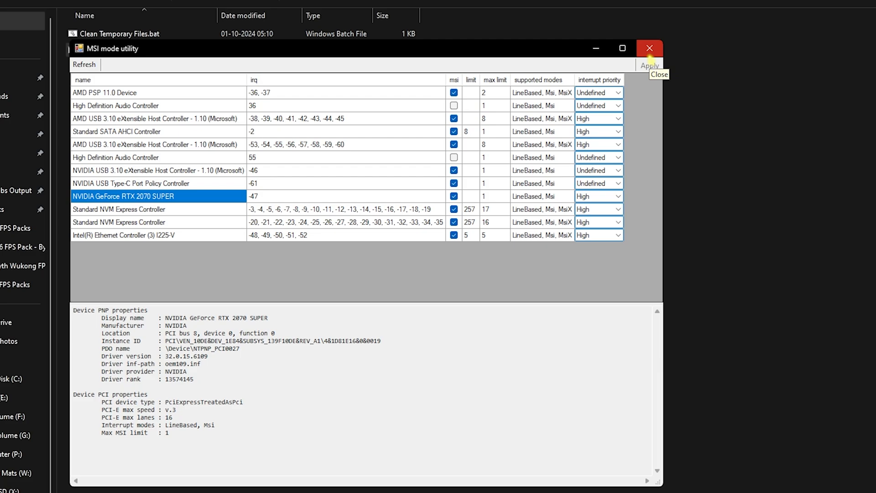
{"action": "left_click", "coordinate": [650, 48]}
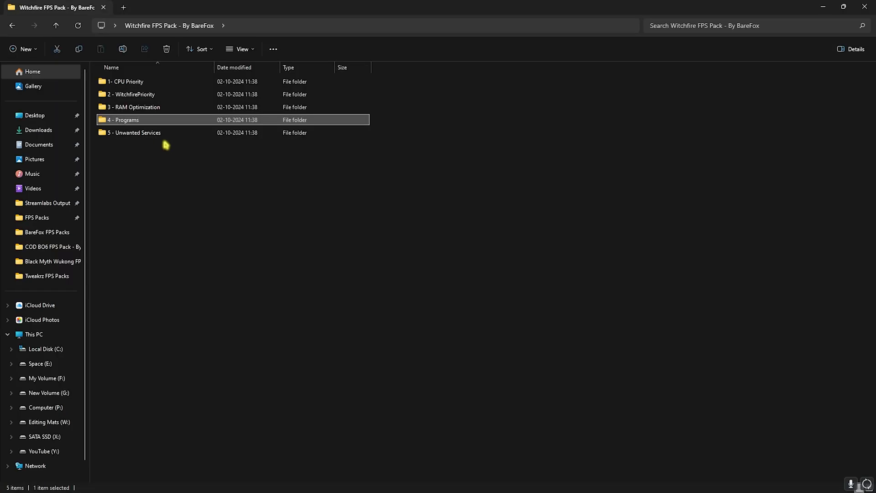
Step: Open the 5 - Unwanted Services folder to view its registry tweak files
{"action": "double_click", "coordinate": [135, 133]}
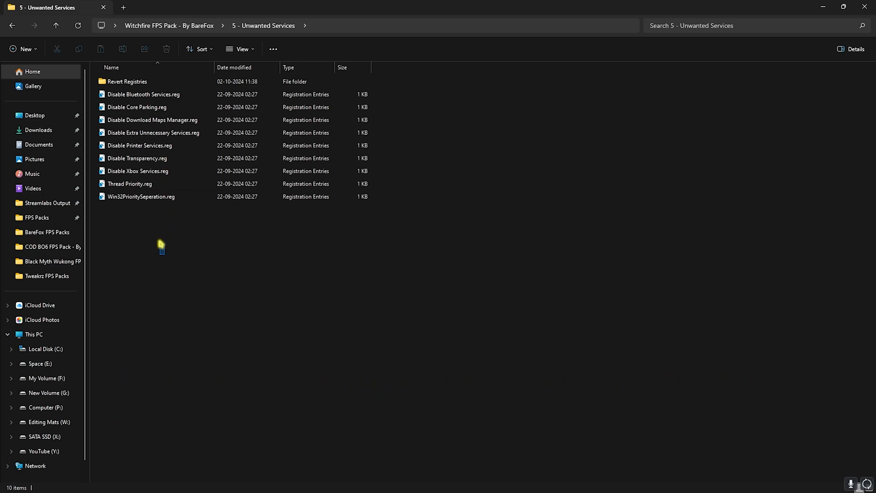
{"action": "mouse_move", "coordinate": [170, 304]}
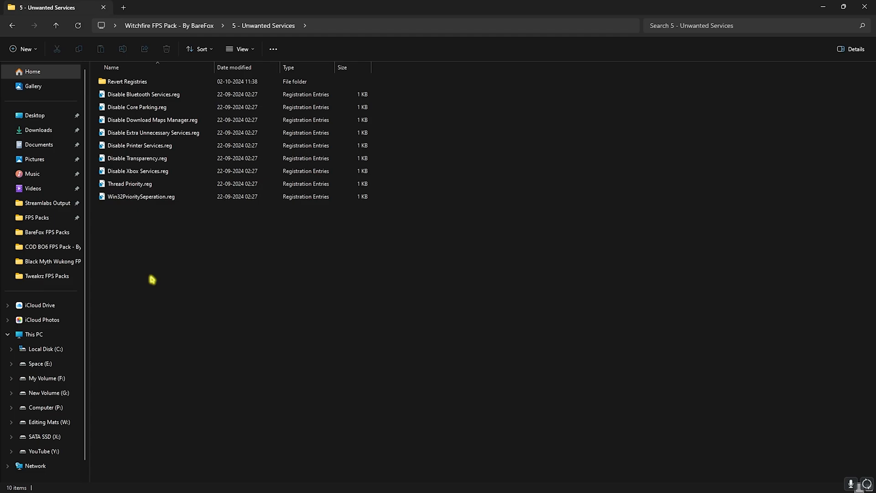
{"action": "double_click", "coordinate": [127, 81]}
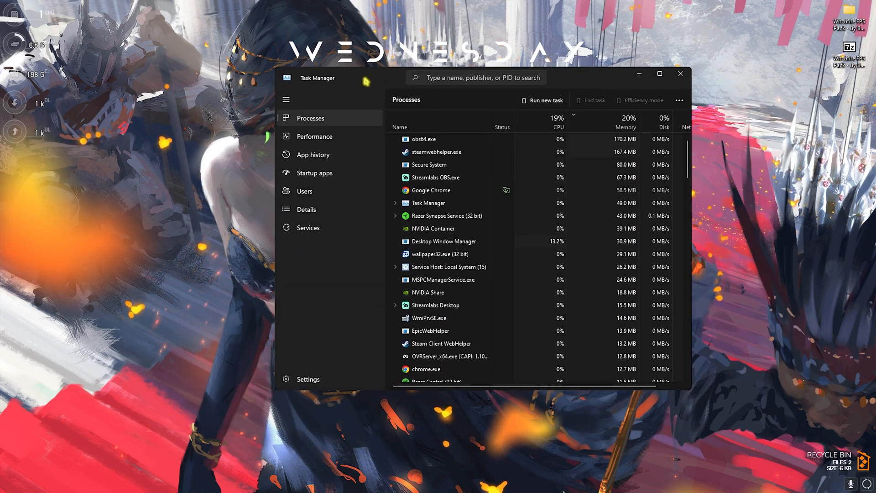
Step: Scroll through Task Manager's Startup apps list, then close it and open Start search
{"action": "left_click", "coordinate": [314, 173]}
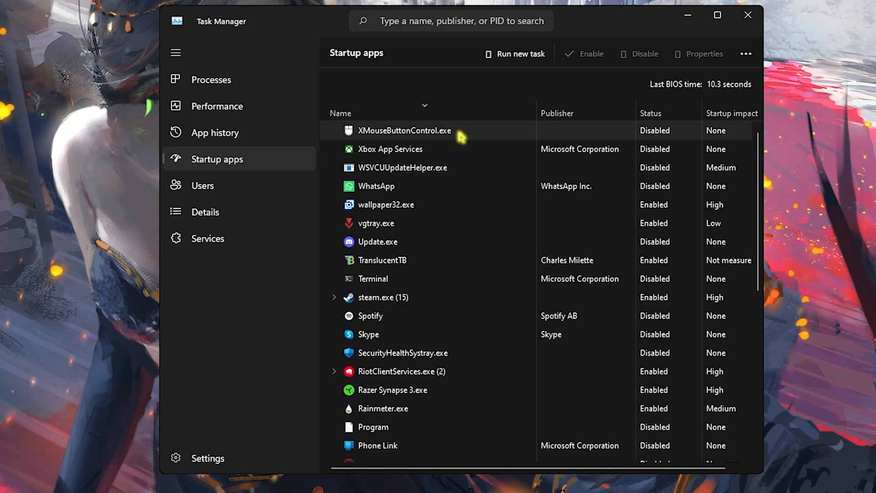
{"action": "scroll", "scroll_direction": "down", "scroll_amount": 3}
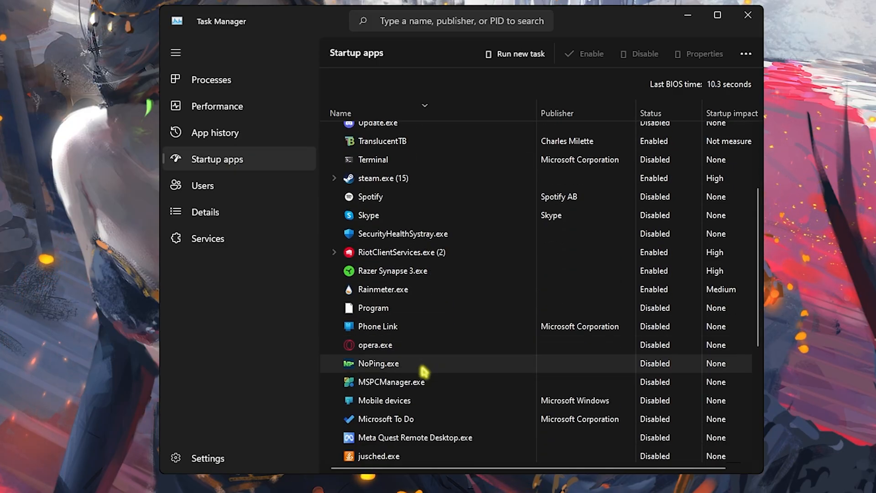
{"action": "scroll", "scroll_direction": "down", "scroll_amount": 3}
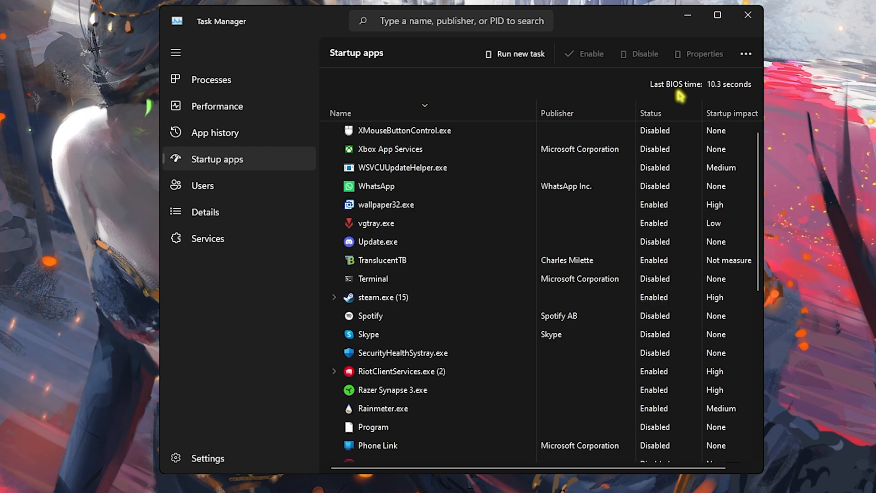
{"action": "left_click", "coordinate": [353, 482]}
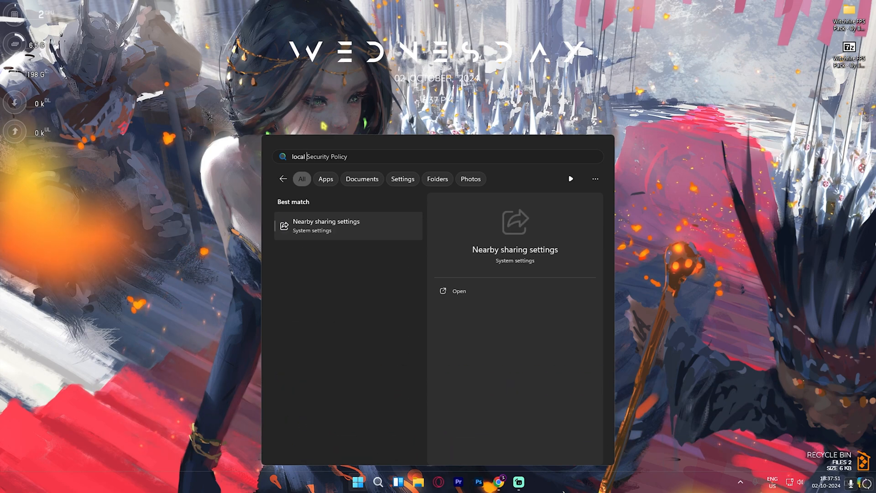
Step: Search 'local g', then under App Privacy enable 'Let Windows apps run in the background' with Force Deny
{"action": "type", "text": "local g"}
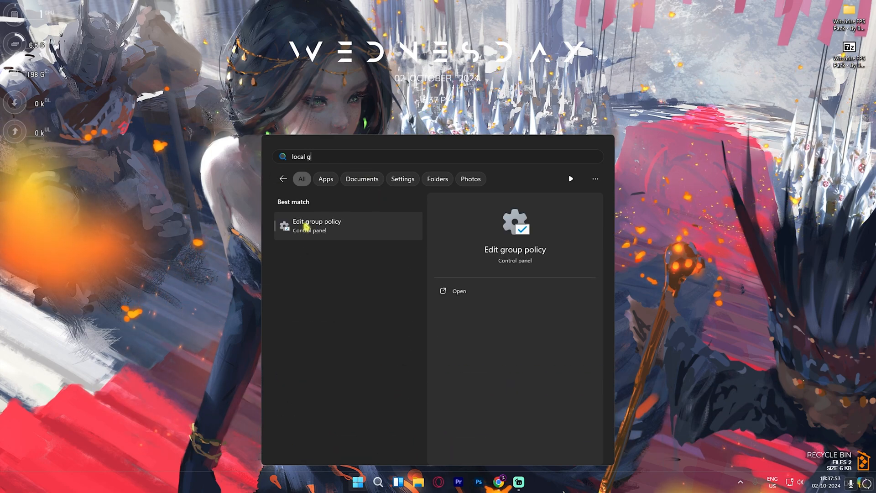
{"action": "left_click", "coordinate": [317, 225]}
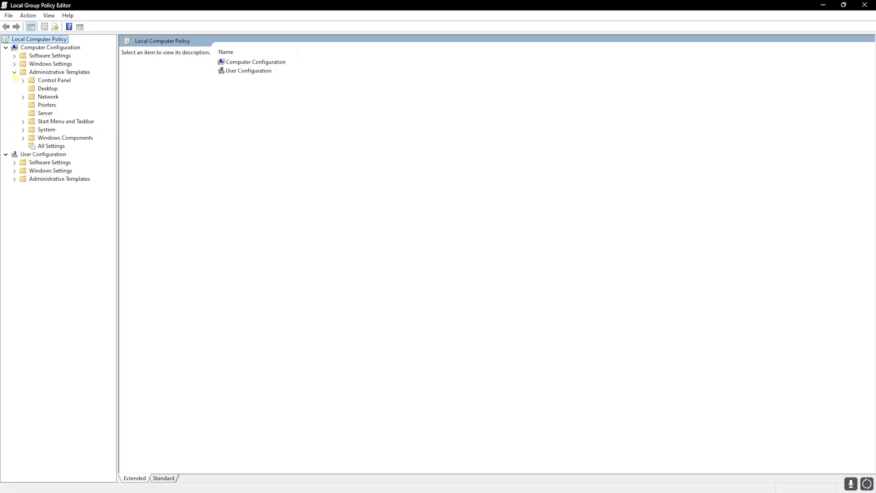
{"action": "left_click", "coordinate": [22, 138]}
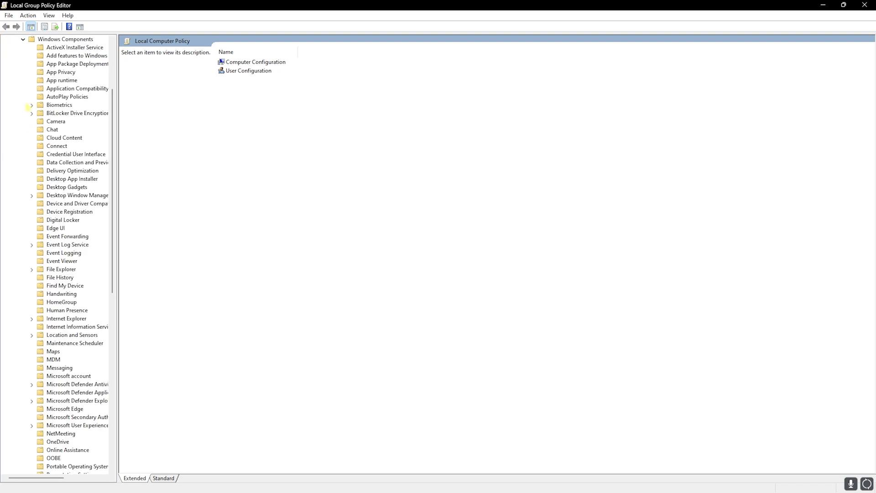
{"action": "left_click", "coordinate": [60, 71]}
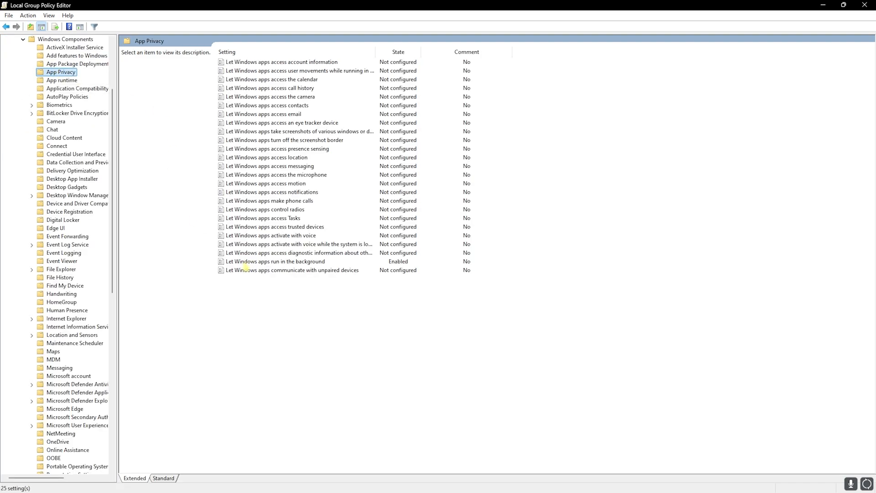
{"action": "mouse_move", "coordinate": [235, 268]}
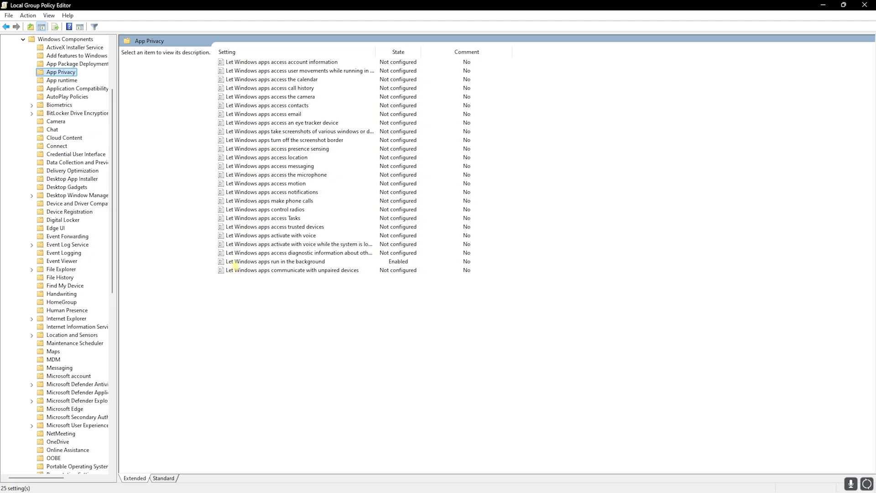
{"action": "double_click", "coordinate": [274, 261]}
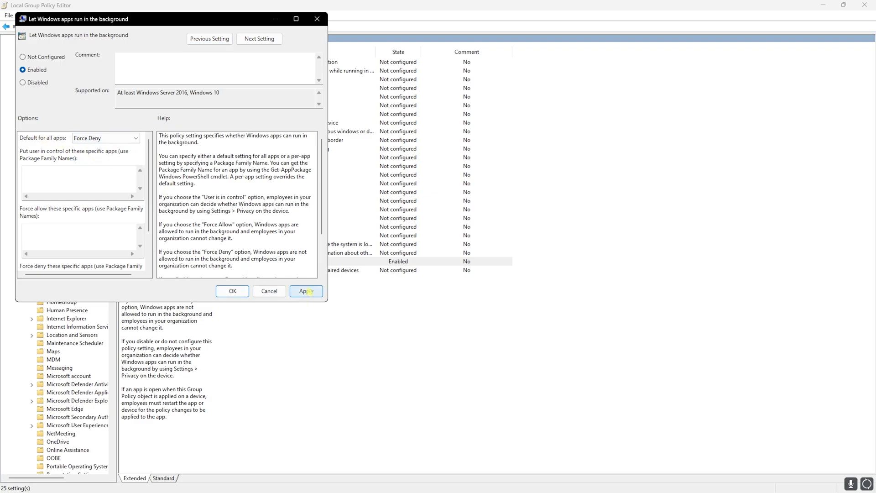
{"action": "left_click", "coordinate": [232, 291]}
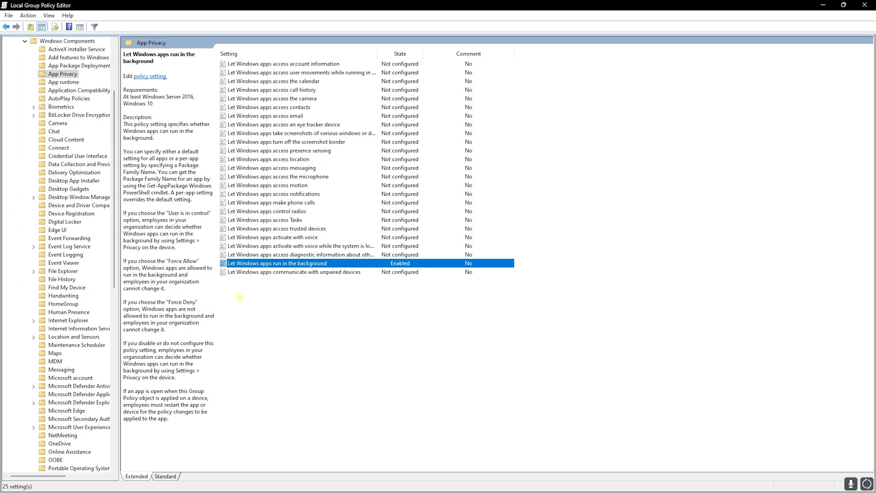
{"action": "mouse_move", "coordinate": [249, 285]}
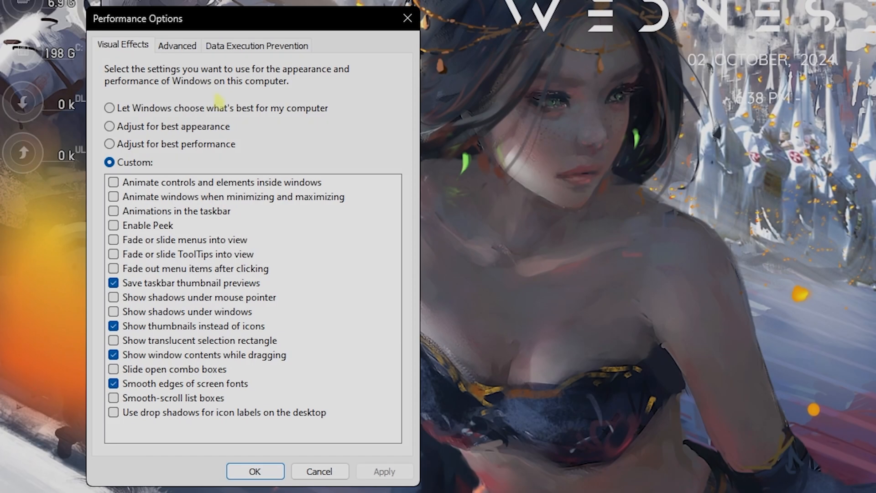
Step: Go to the Advanced tab of Performance Options to reach virtual memory
{"action": "left_click", "coordinate": [176, 46]}
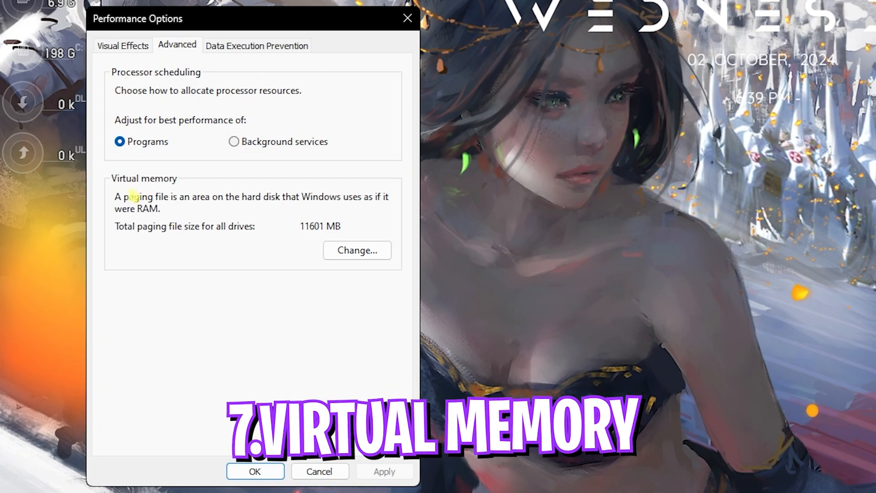
Step: Give drive C a custom paging file of 1361–16384 MB, computing 32×1024÷2 in Calculator
{"action": "left_click", "coordinate": [357, 250]}
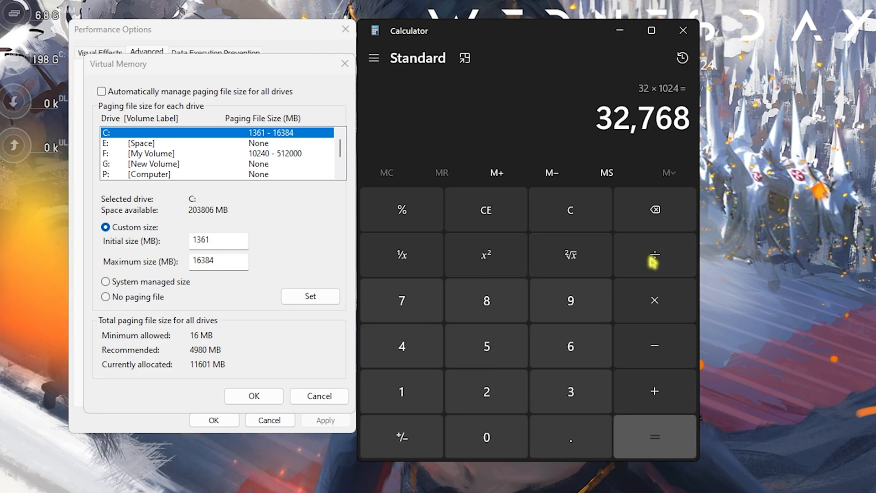
{"action": "left_click", "coordinate": [655, 253]}
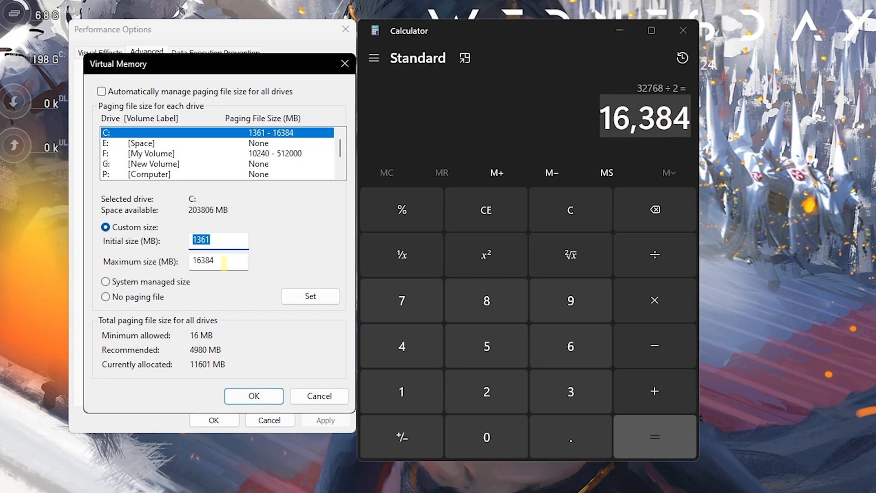
{"action": "left_click", "coordinate": [254, 396]}
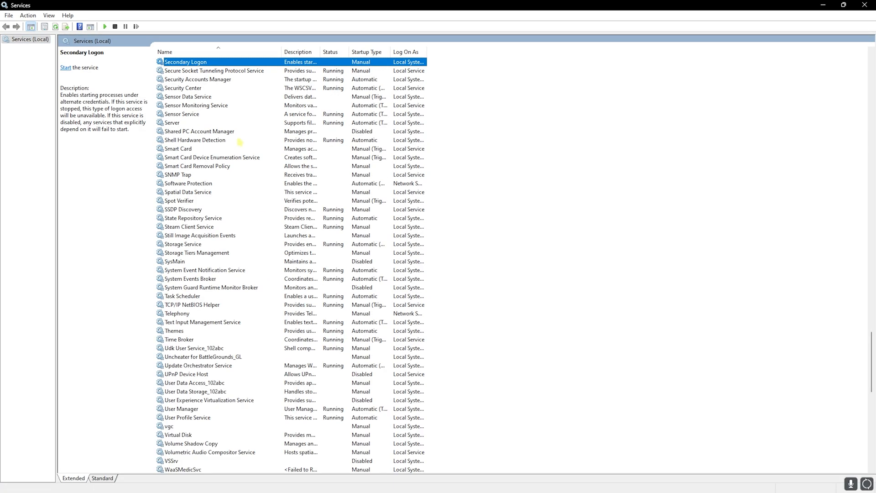
Step: Set the SysMain service's startup type to Disabled
{"action": "left_click", "coordinate": [175, 261]}
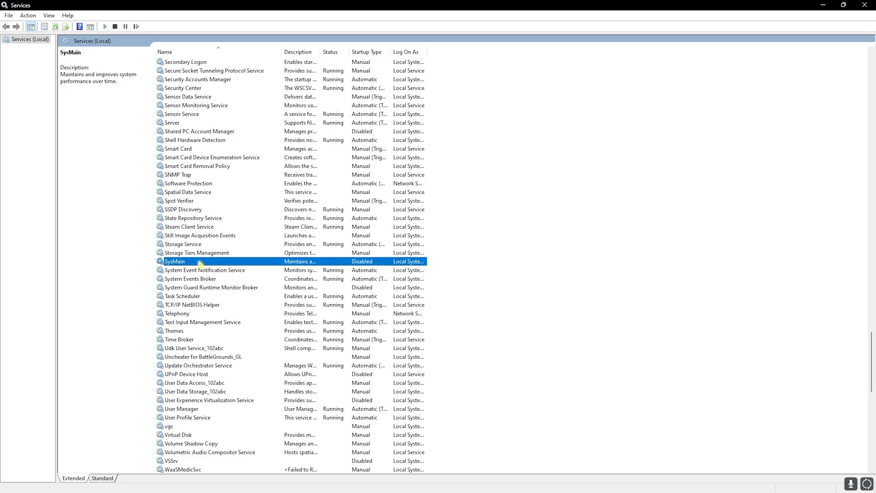
{"action": "double_click", "coordinate": [176, 261]}
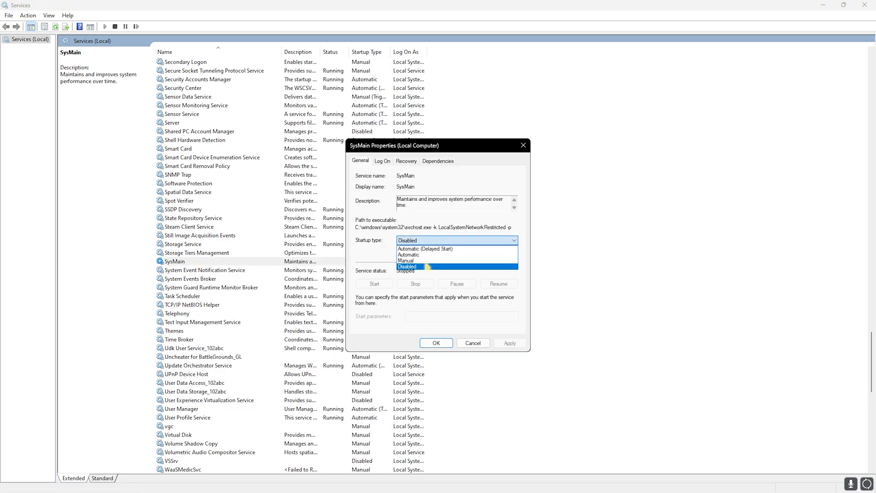
{"action": "left_click", "coordinate": [425, 267]}
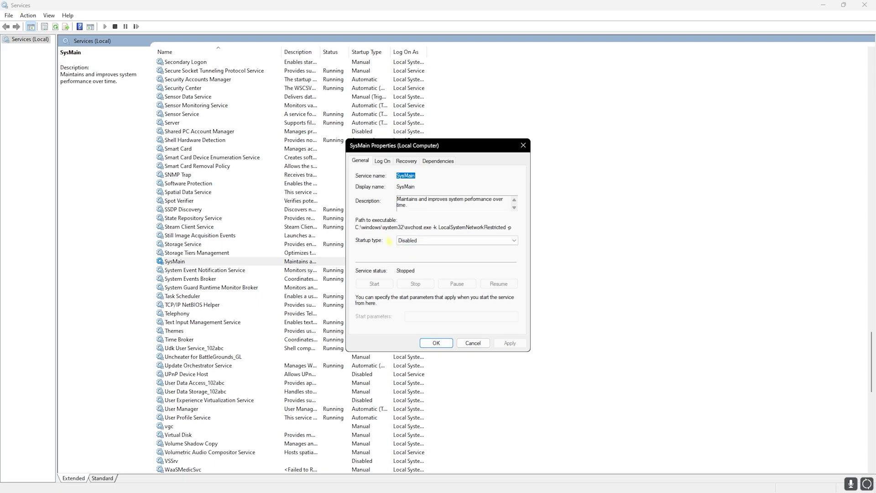
{"action": "right_click", "coordinate": [174, 261]}
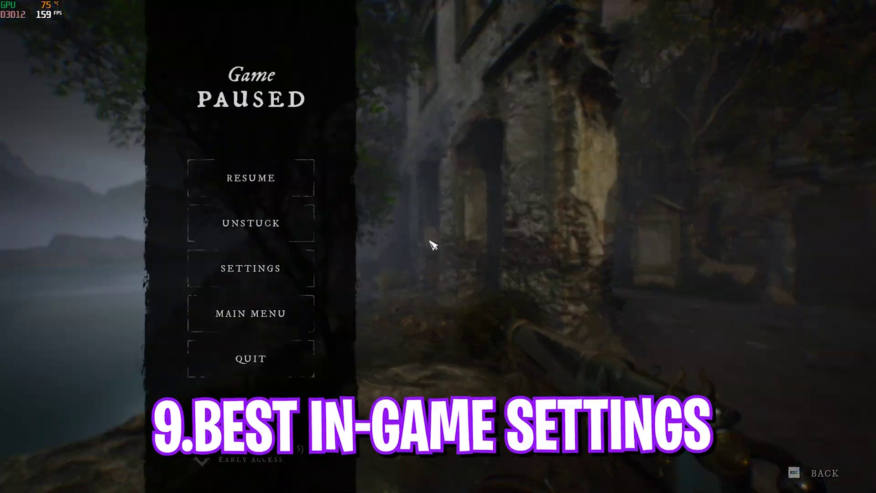
Step: Open Witchfire's Video settings and scroll down to the upscaling options
{"action": "left_click", "coordinate": [250, 268]}
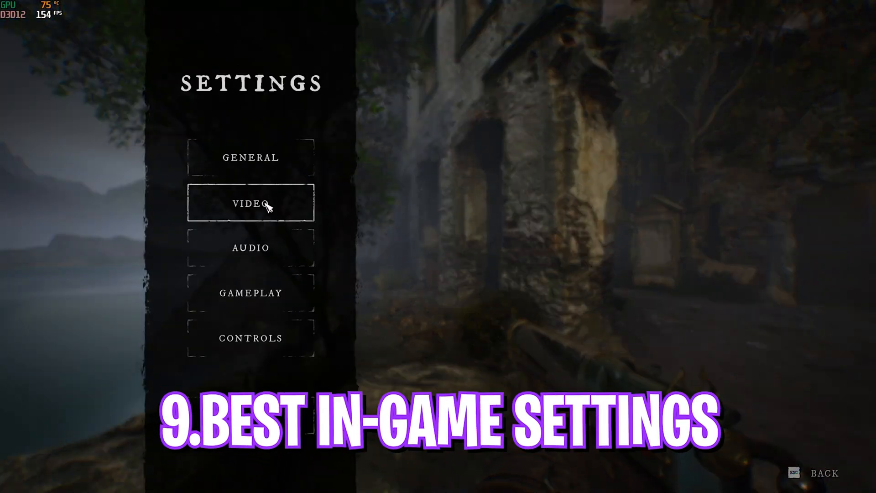
{"action": "left_click", "coordinate": [251, 203]}
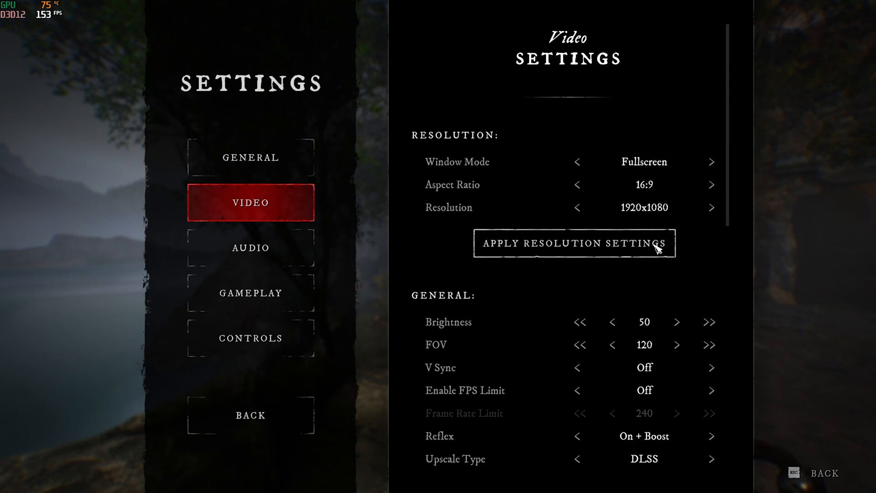
{"action": "scroll", "scroll_direction": "down", "scroll_amount": 3}
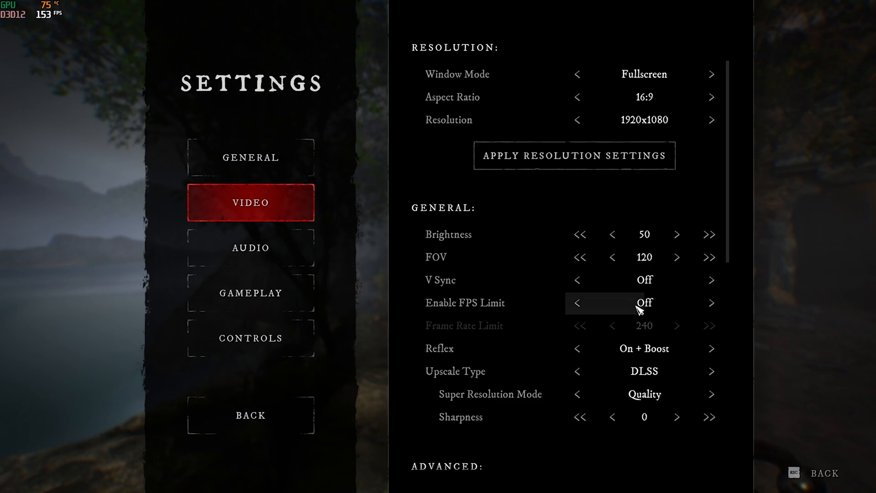
{"action": "mouse_move", "coordinate": [444, 362]}
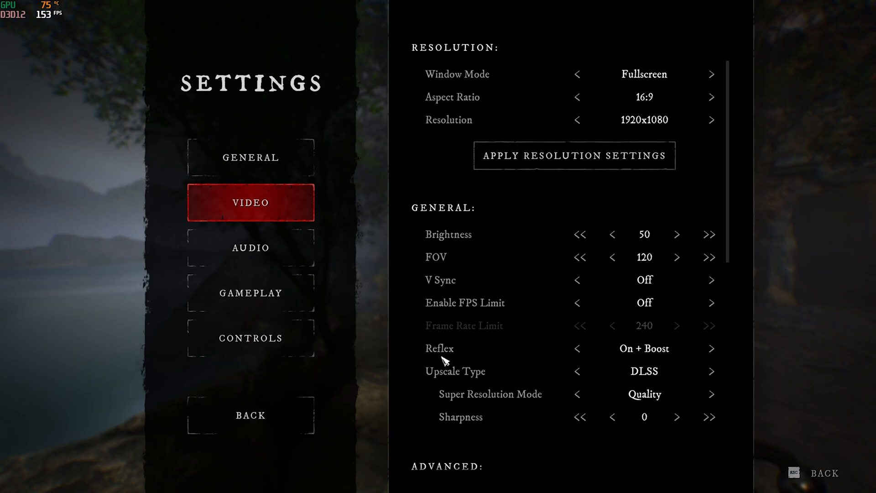
{"action": "mouse_move", "coordinate": [605, 353]}
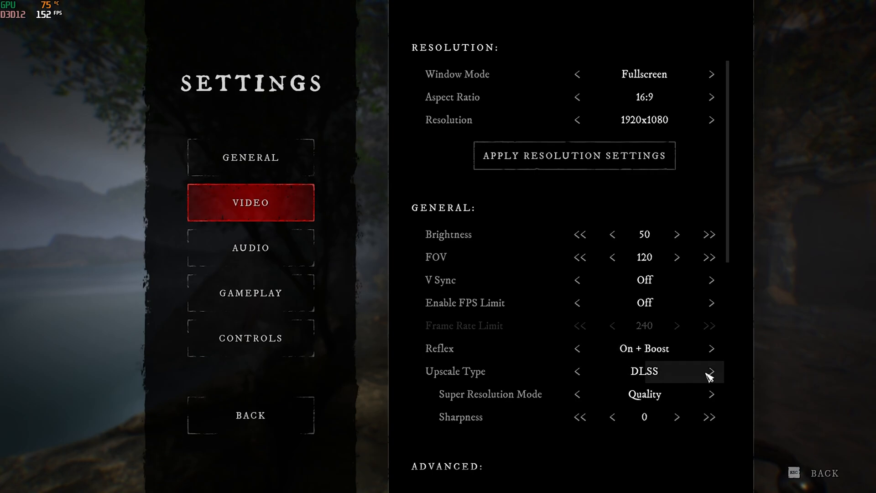
{"action": "mouse_move", "coordinate": [588, 390]}
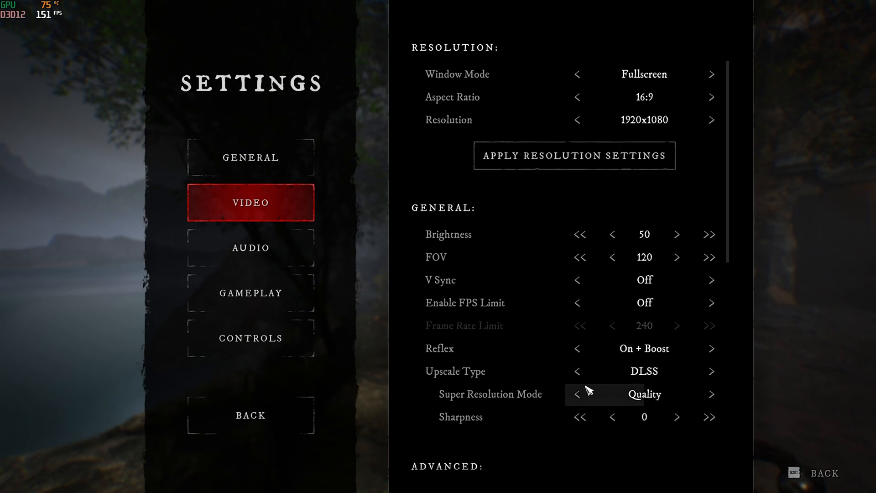
Step: Set Upscale Type to FSR2 with FSR2 Mode set to Balanced
{"action": "left_click", "coordinate": [711, 394]}
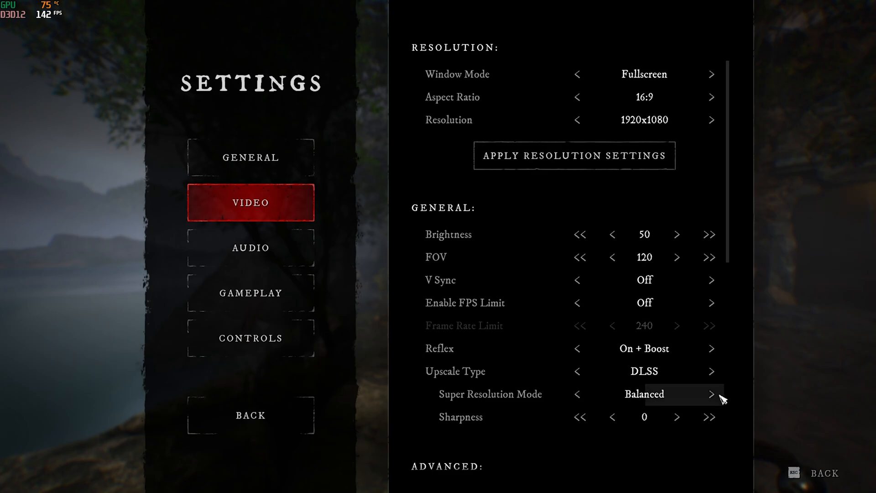
{"action": "mouse_move", "coordinate": [595, 386]}
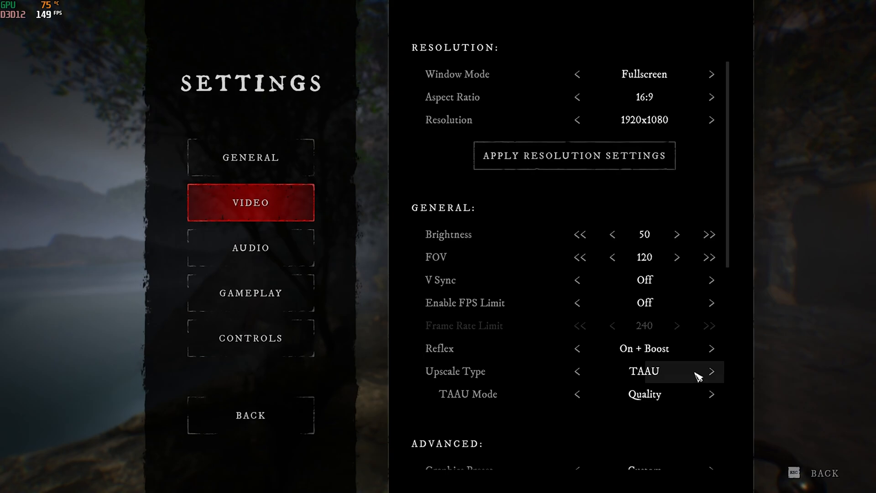
{"action": "left_click", "coordinate": [711, 371]}
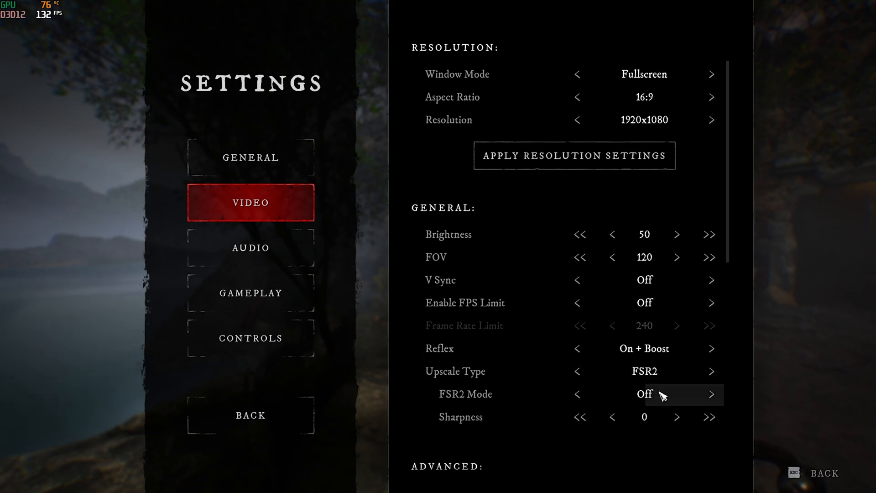
{"action": "left_click", "coordinate": [712, 394]}
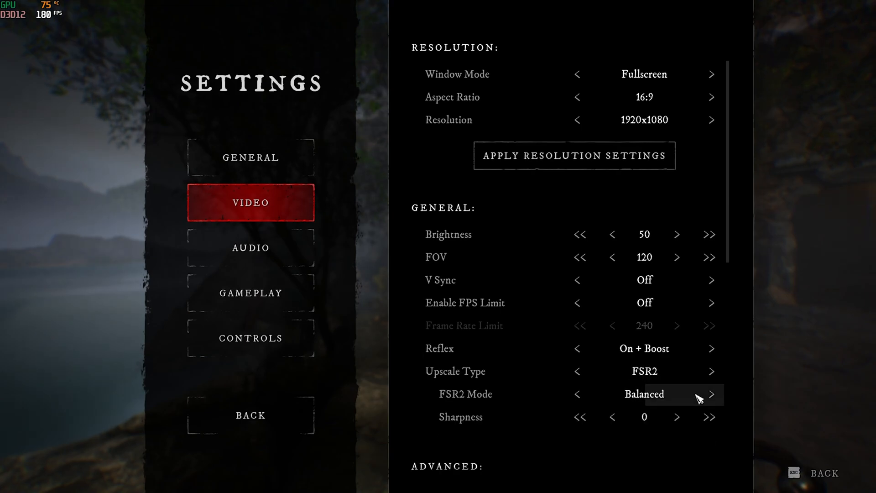
{"action": "scroll", "scroll_direction": "down", "scroll_amount": 3}
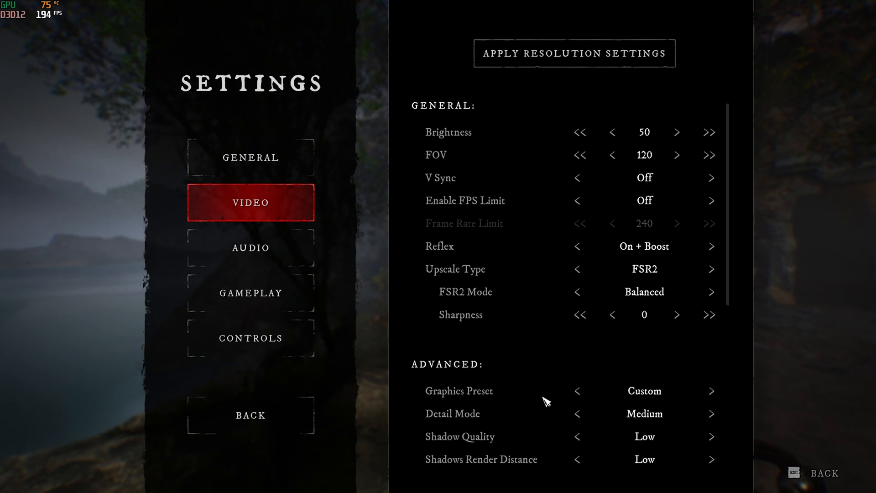
{"action": "scroll", "scroll_direction": "down", "scroll_amount": 3}
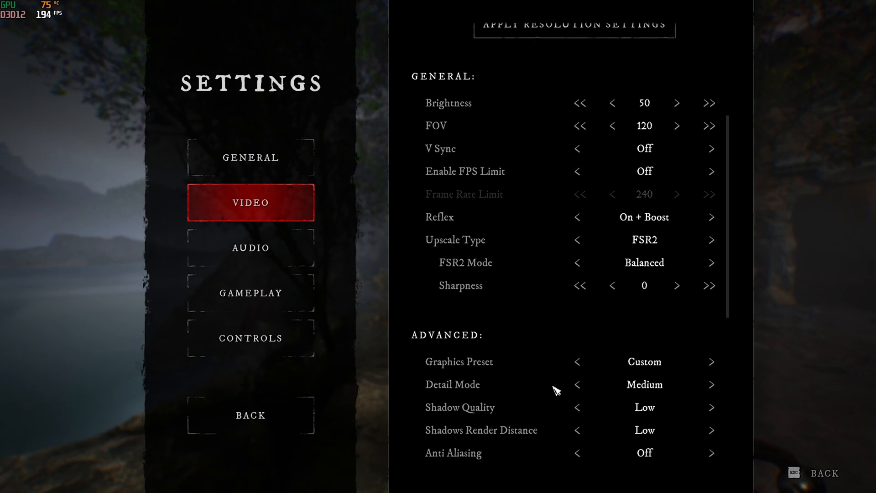
{"action": "mouse_move", "coordinate": [488, 406]}
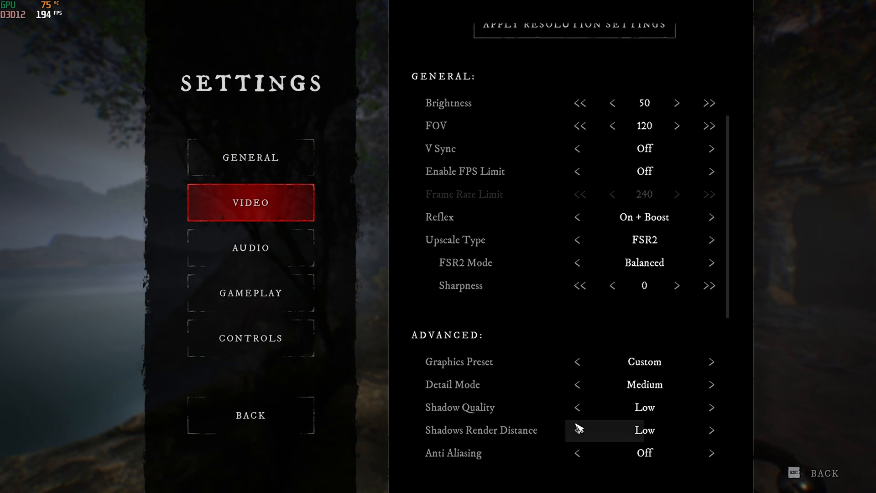
{"action": "scroll", "scroll_direction": "down", "scroll_amount": 3}
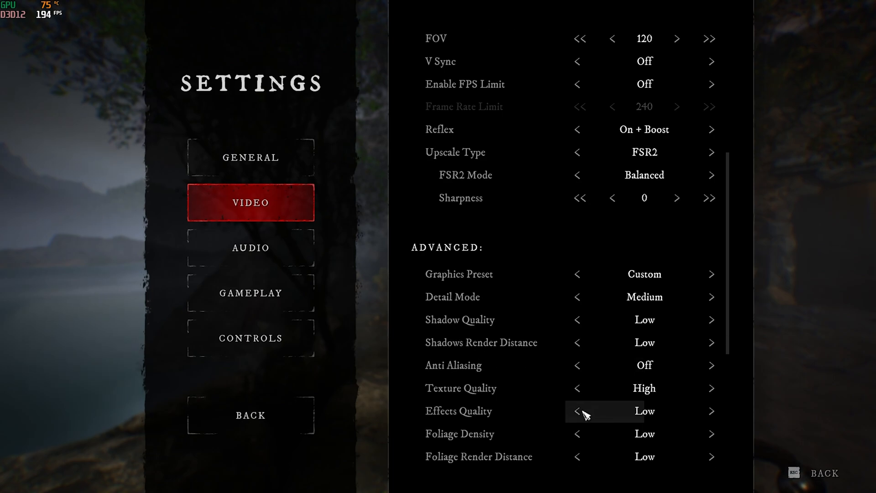
{"action": "mouse_move", "coordinate": [575, 434]}
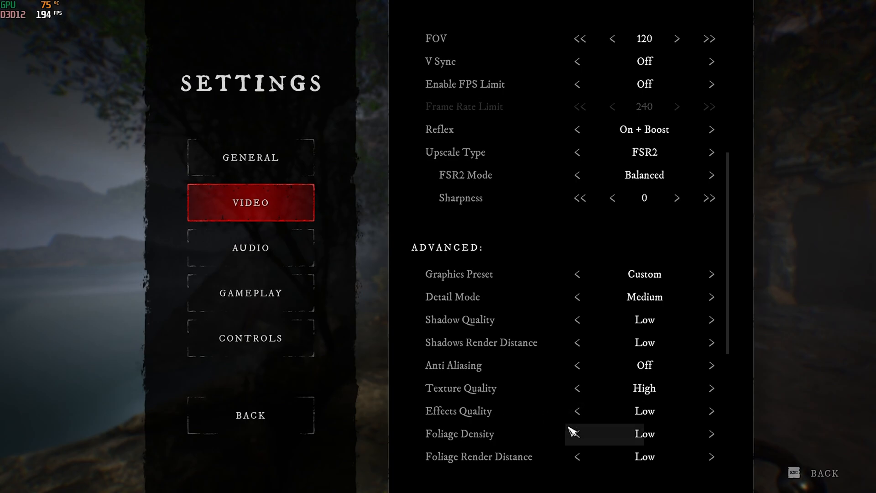
{"action": "scroll", "scroll_direction": "down", "scroll_amount": 3}
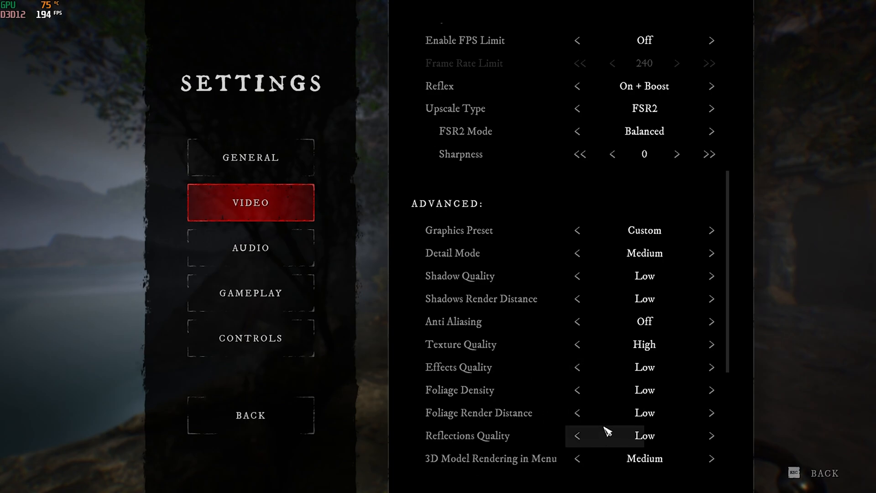
{"action": "scroll", "scroll_direction": "down", "scroll_amount": 3}
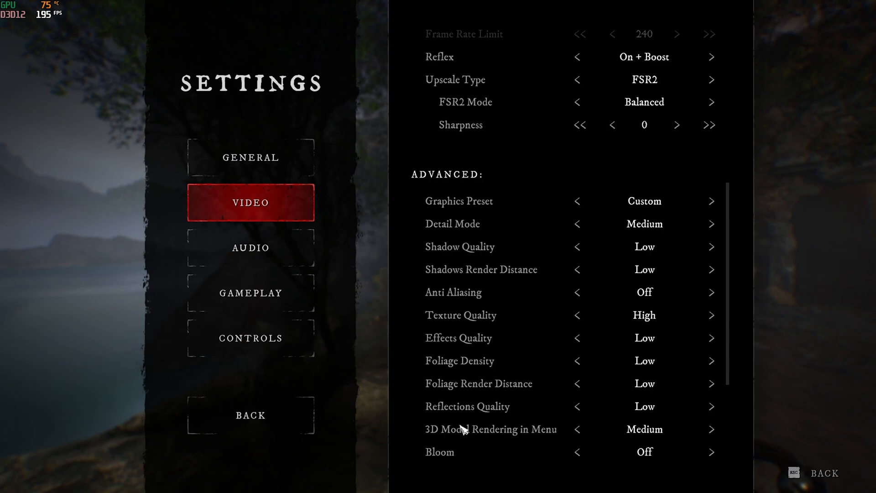
{"action": "mouse_move", "coordinate": [476, 455]}
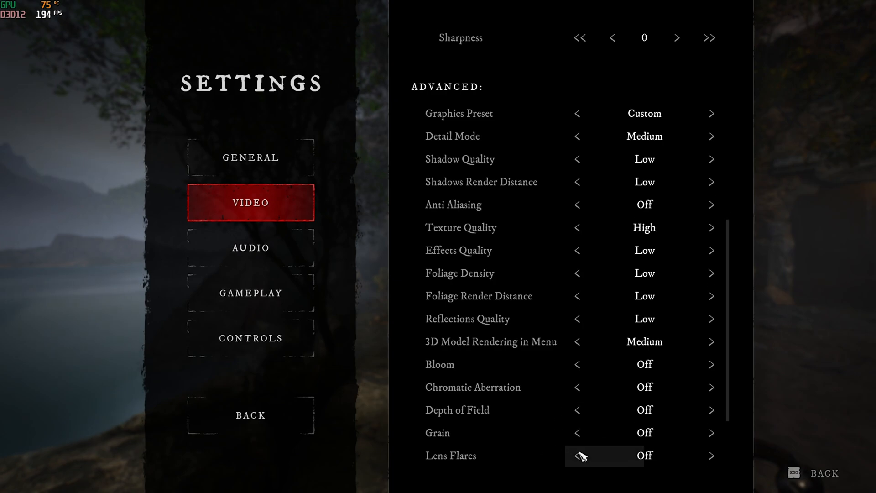
{"action": "scroll", "scroll_direction": "down", "scroll_amount": 3}
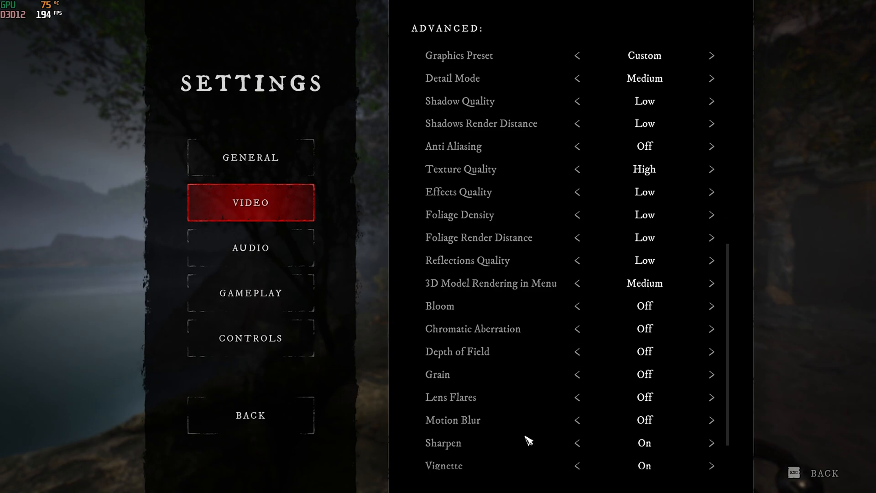